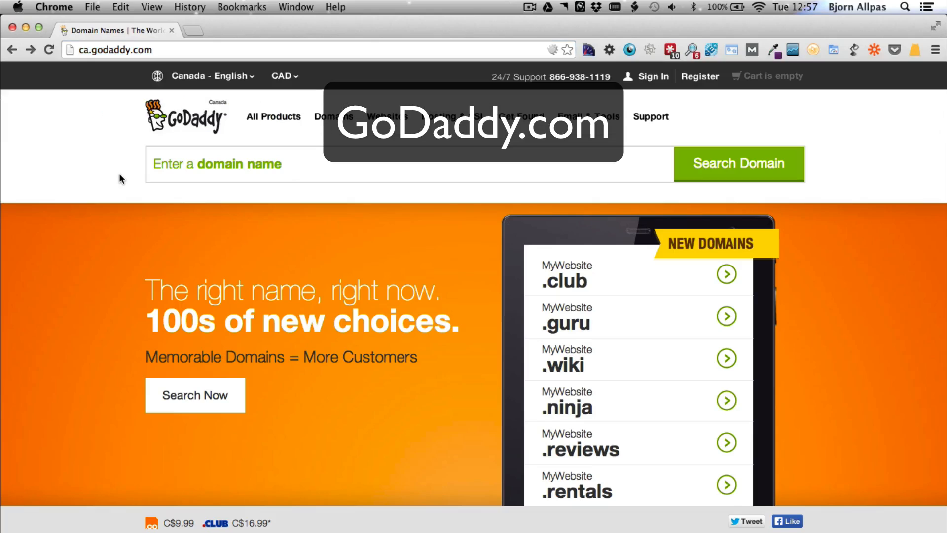
mouse_move(337, 159)
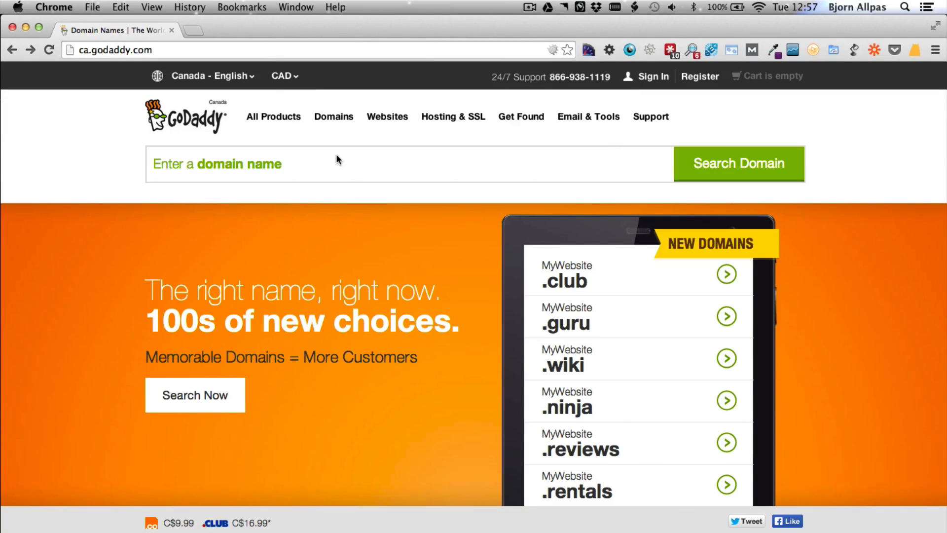
mouse_move(221, 184)
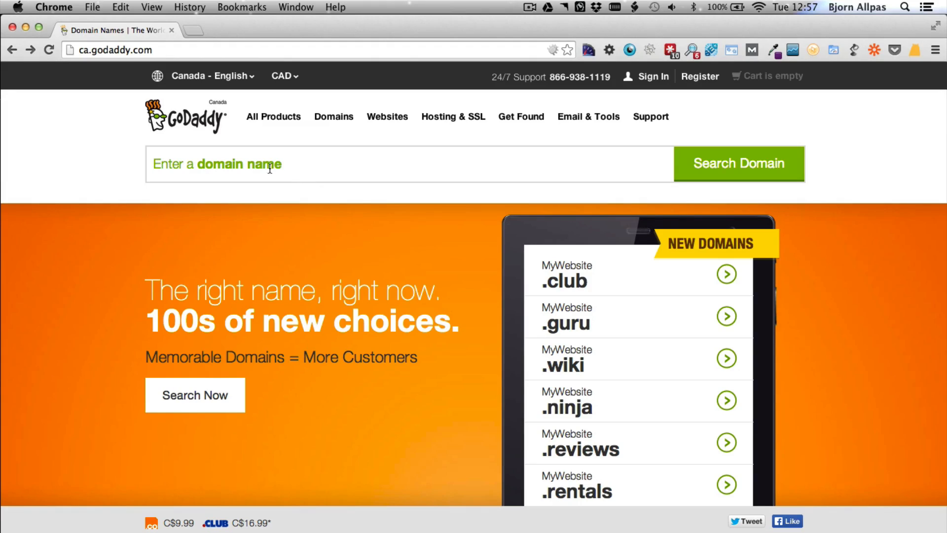
mouse_move(287, 170)
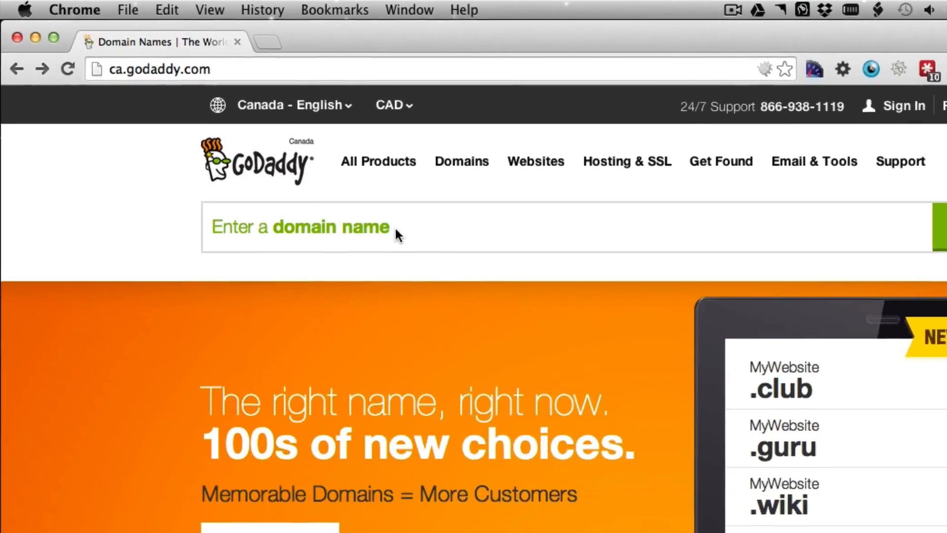
Step: Search GoDaddy for the domain name wplearninglabs to check its availability
type("wplearninglabs.")
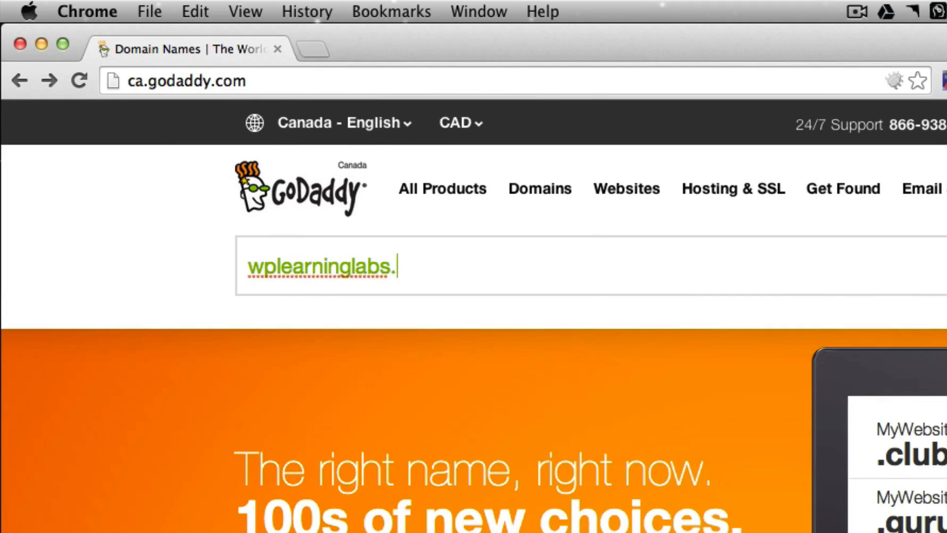
type("com")
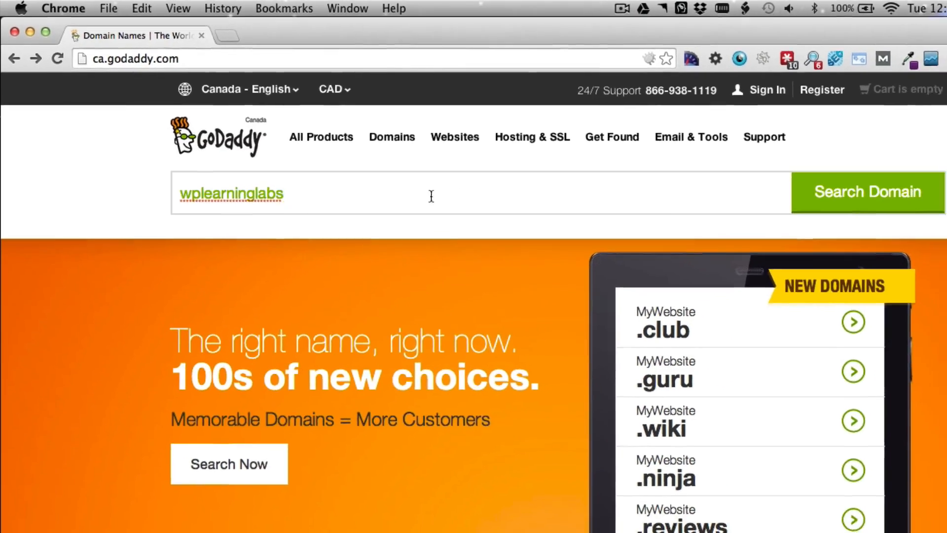
left_click(751, 166)
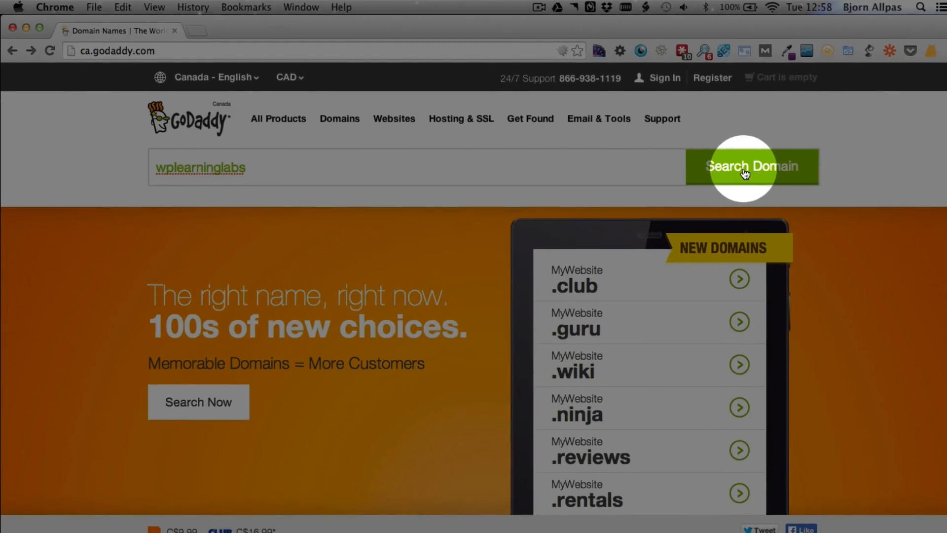
left_click(752, 167)
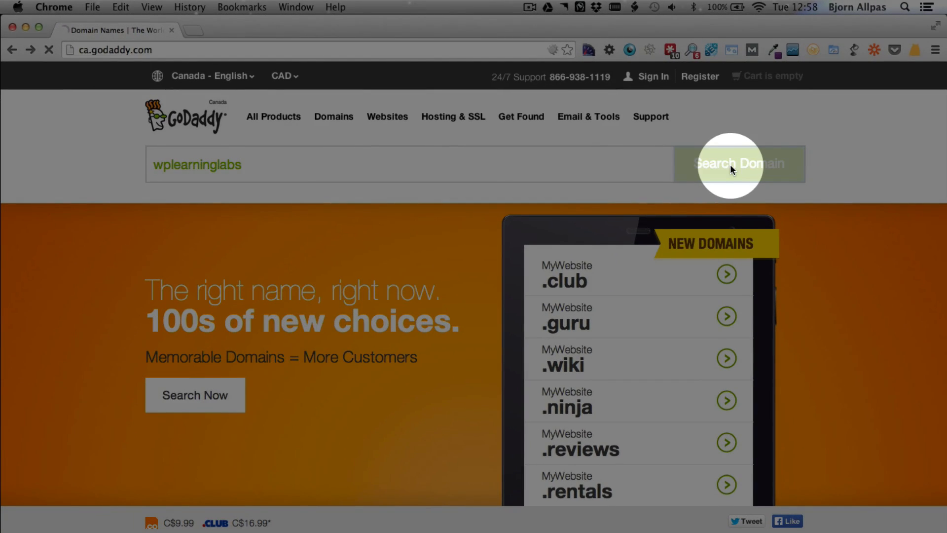
Step: Select wplearninglabs.com at C$9.99 from the results and continue to its domain options
left_click(738, 163)
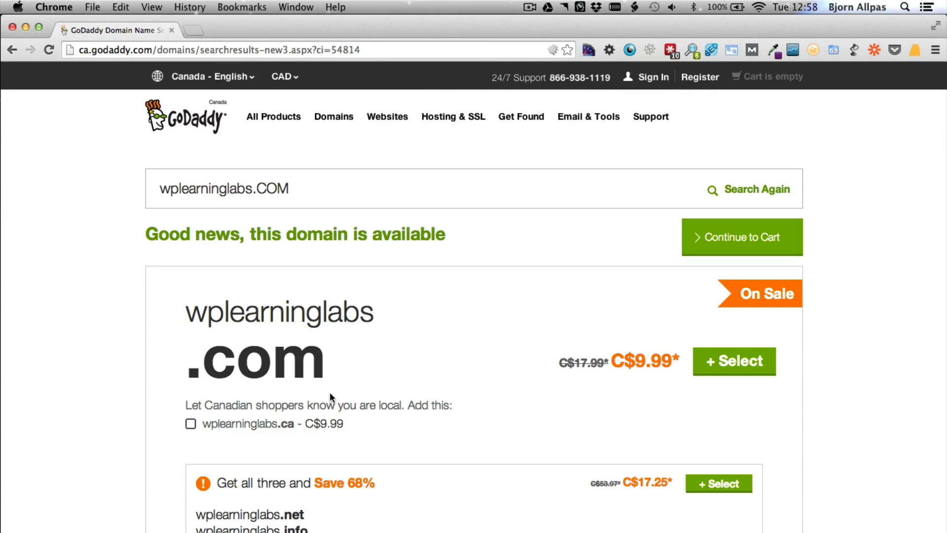
mouse_move(230, 320)
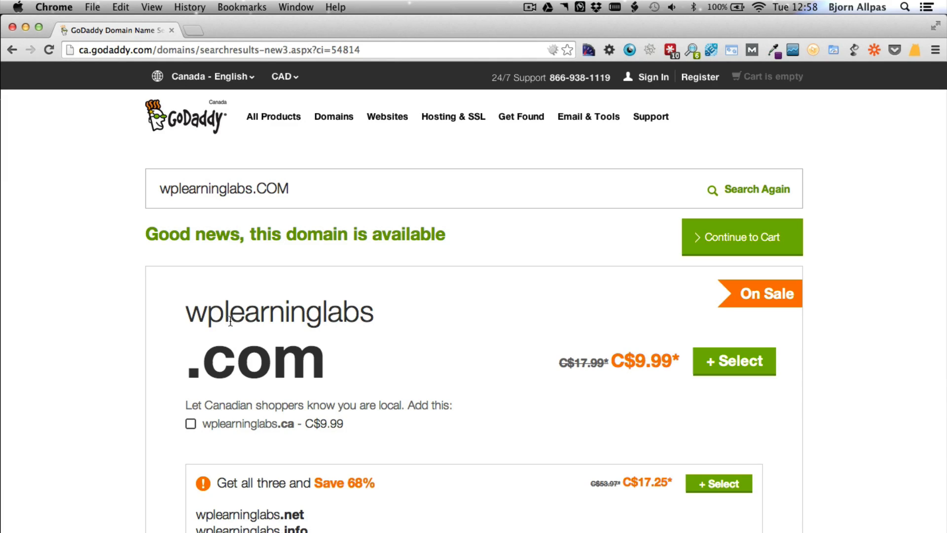
scroll("down", 3)
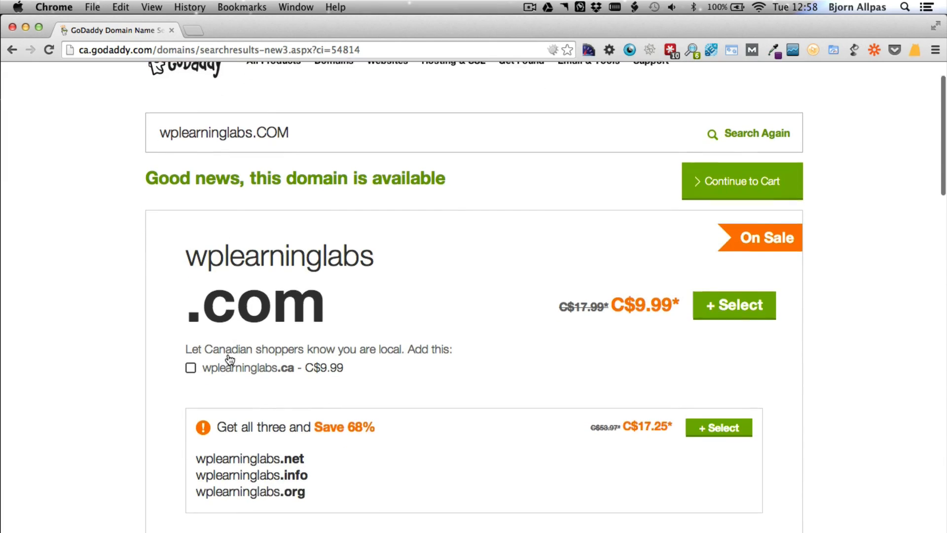
scroll("down", 3)
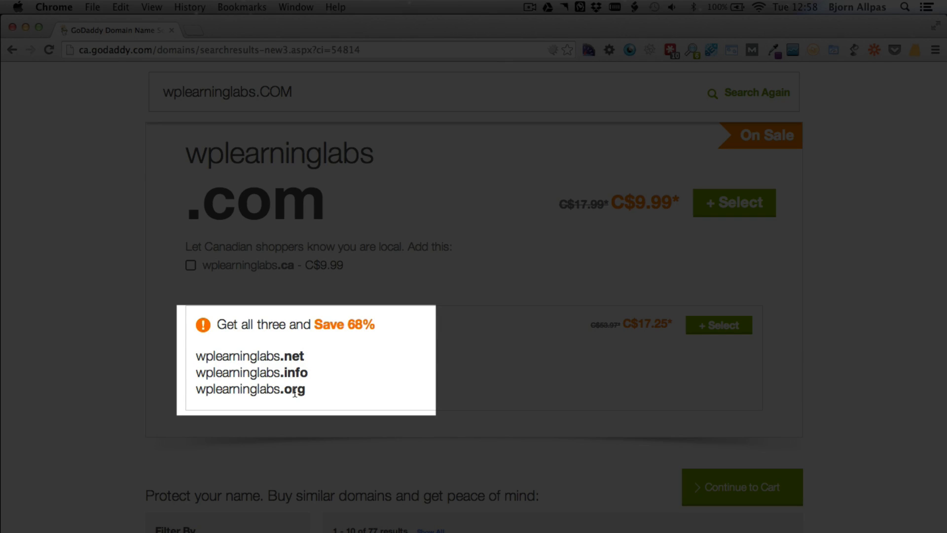
scroll("up", 3)
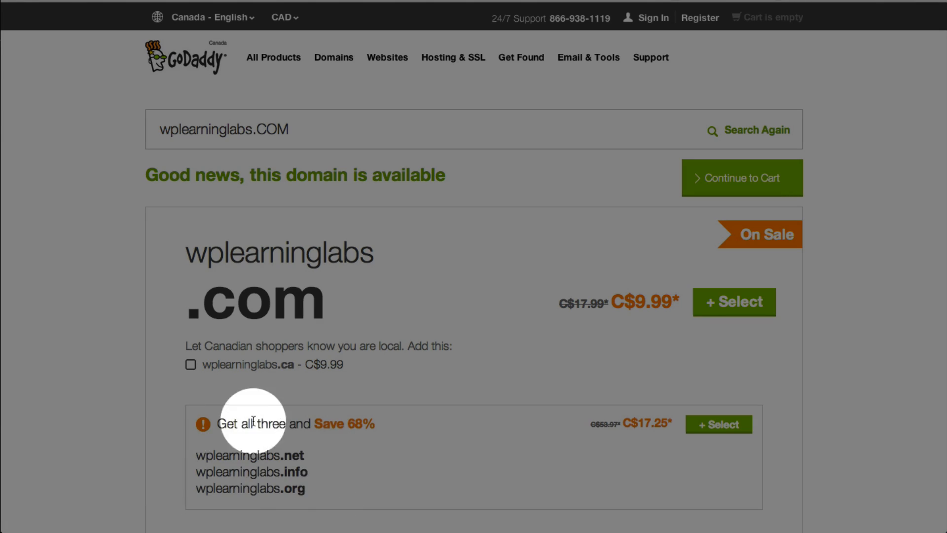
mouse_move(308, 462)
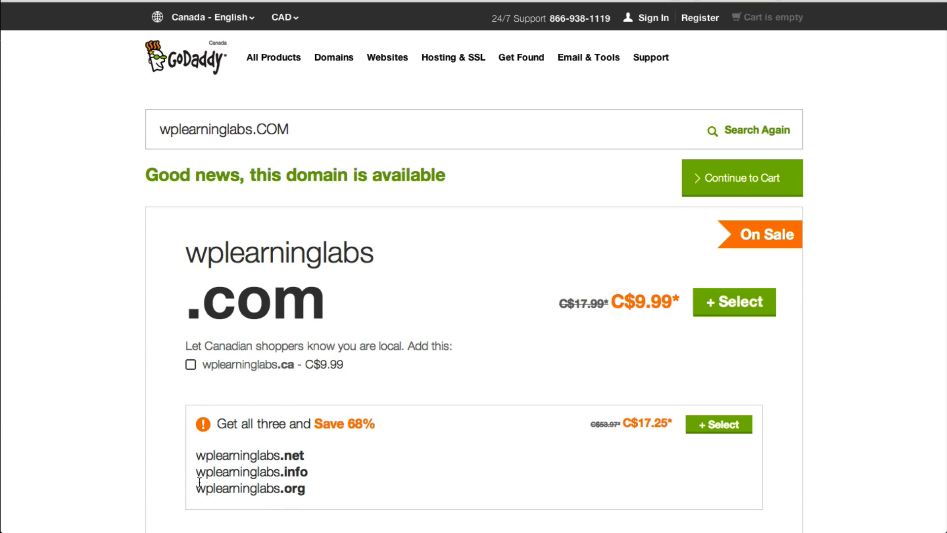
mouse_move(331, 454)
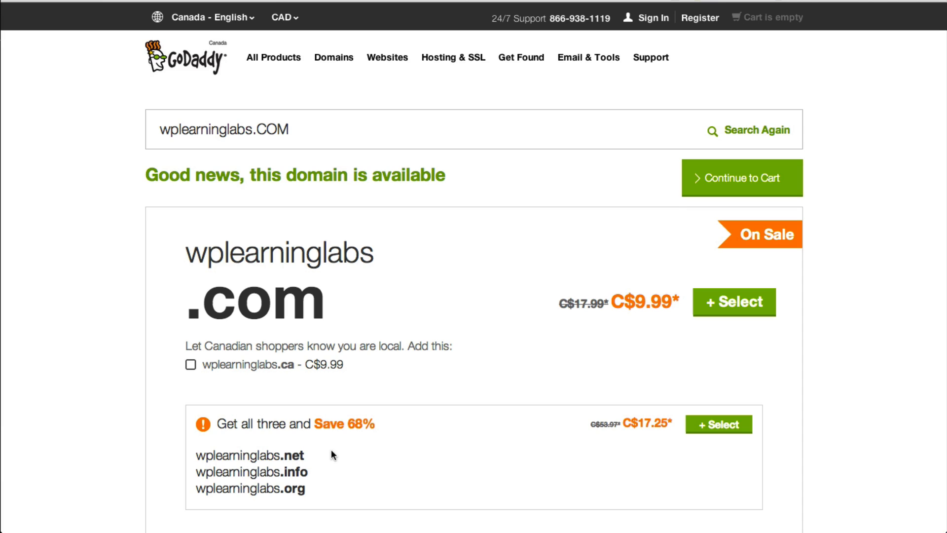
mouse_move(310, 457)
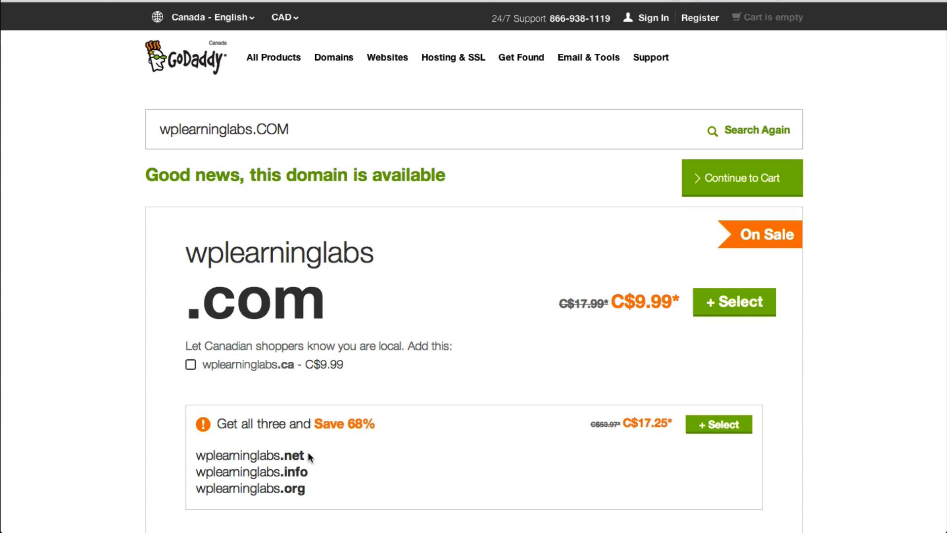
mouse_move(295, 491)
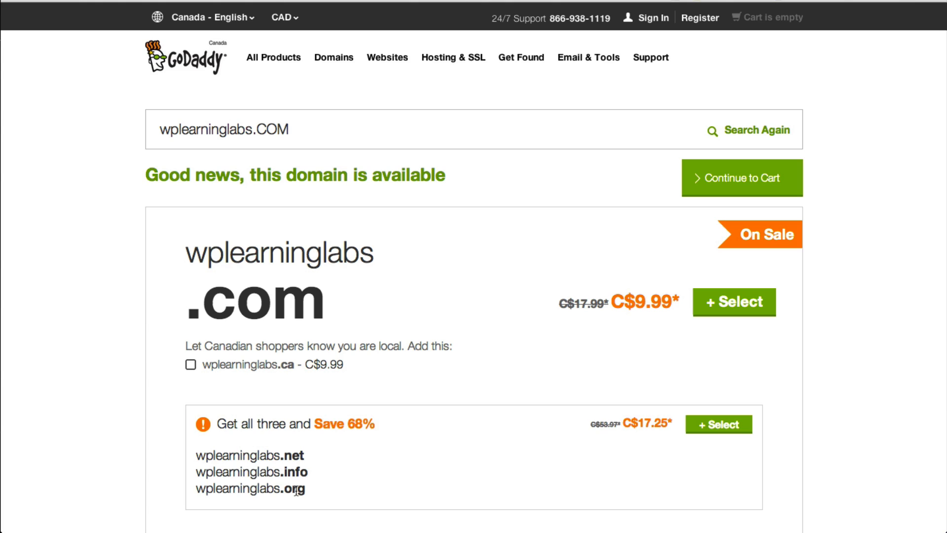
mouse_move(521, 391)
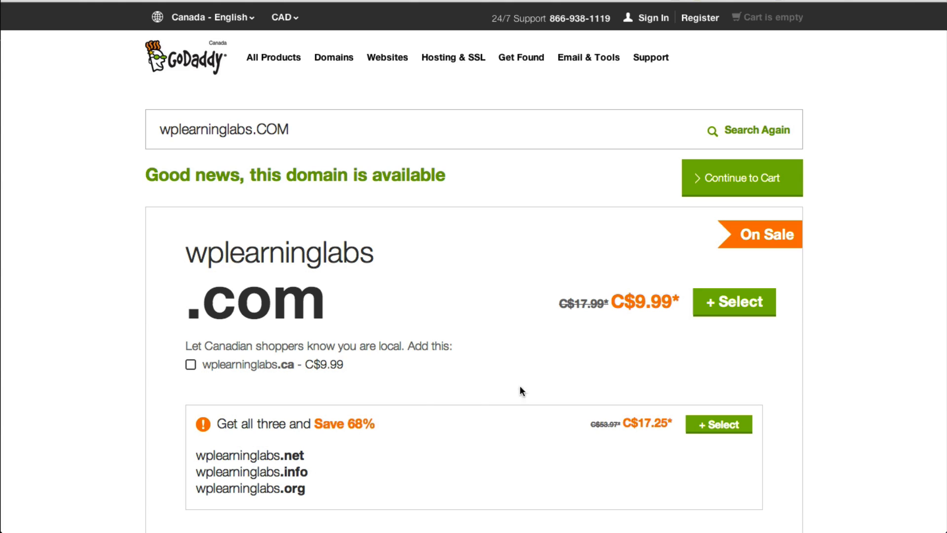
mouse_move(408, 434)
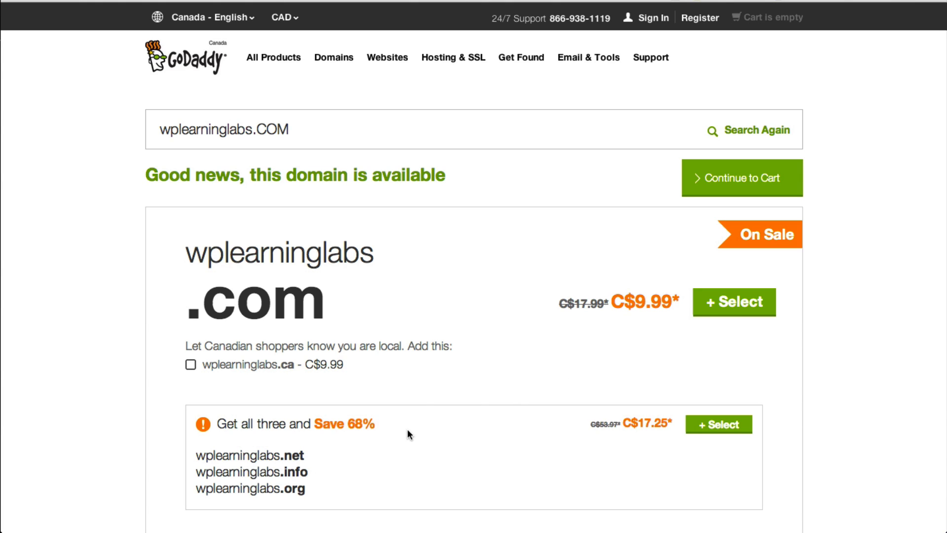
mouse_move(294, 493)
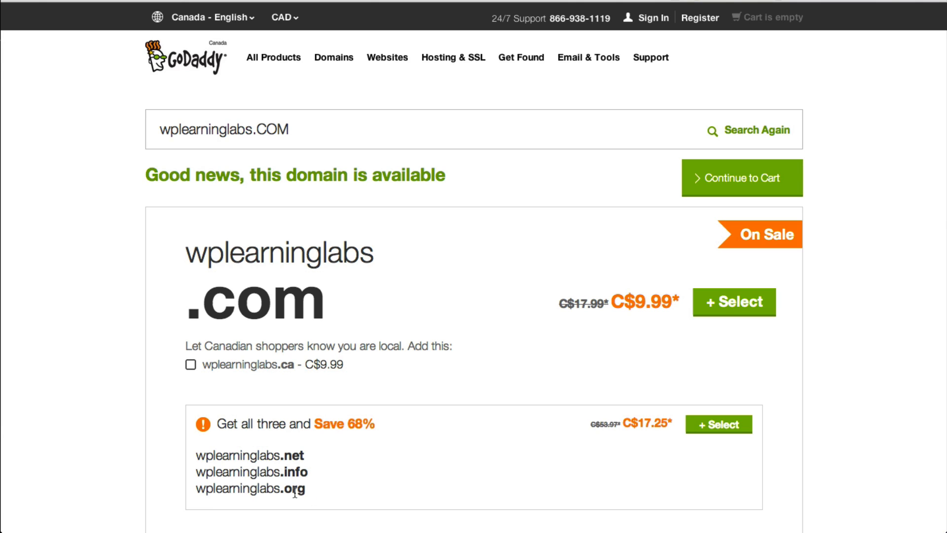
mouse_move(322, 474)
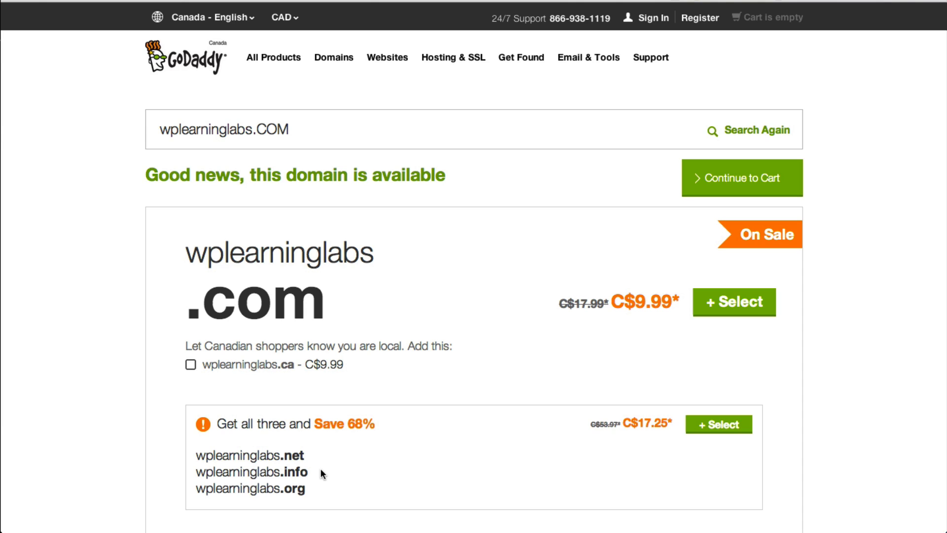
mouse_move(287, 450)
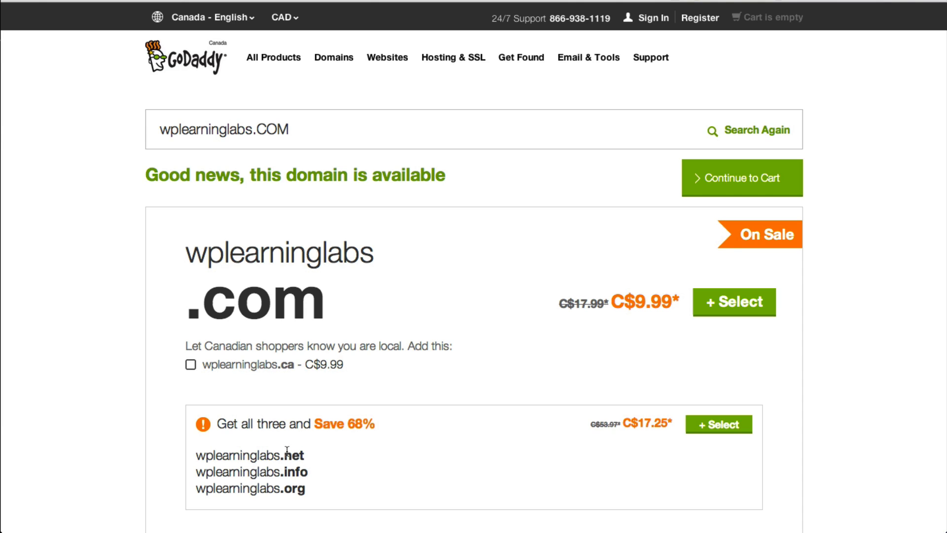
mouse_move(329, 463)
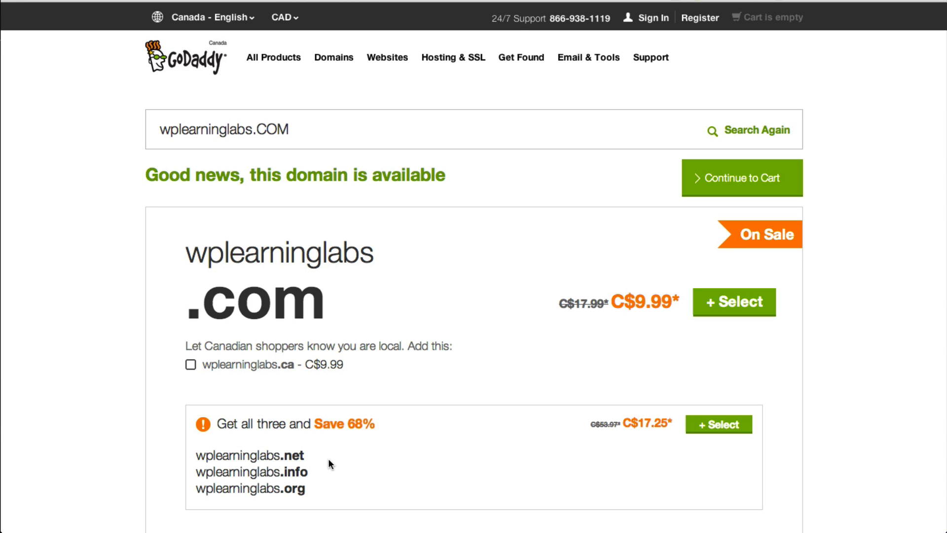
mouse_move(610, 307)
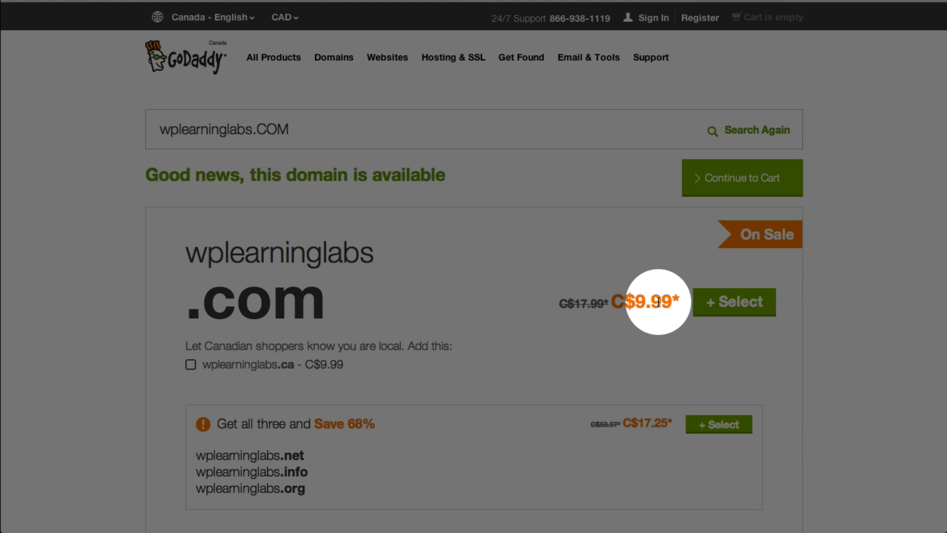
mouse_move(601, 302)
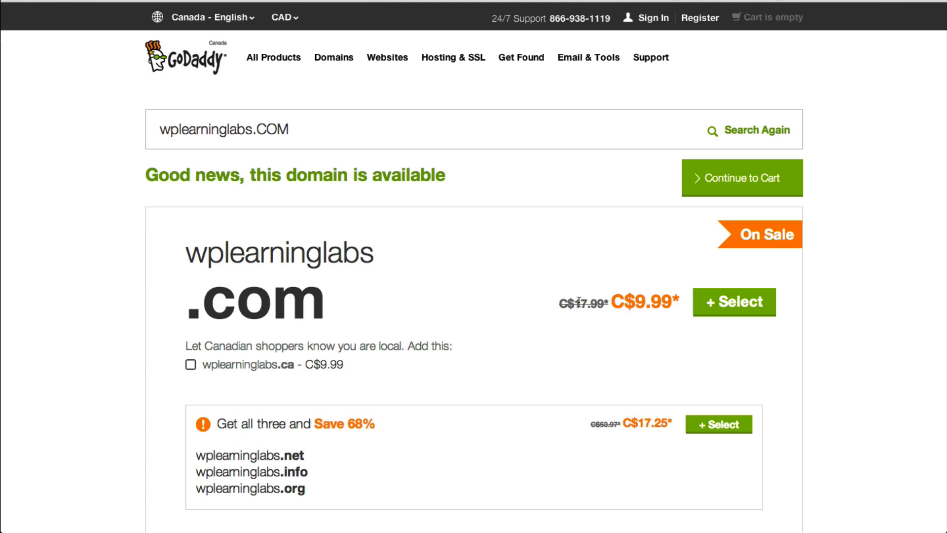
mouse_move(445, 301)
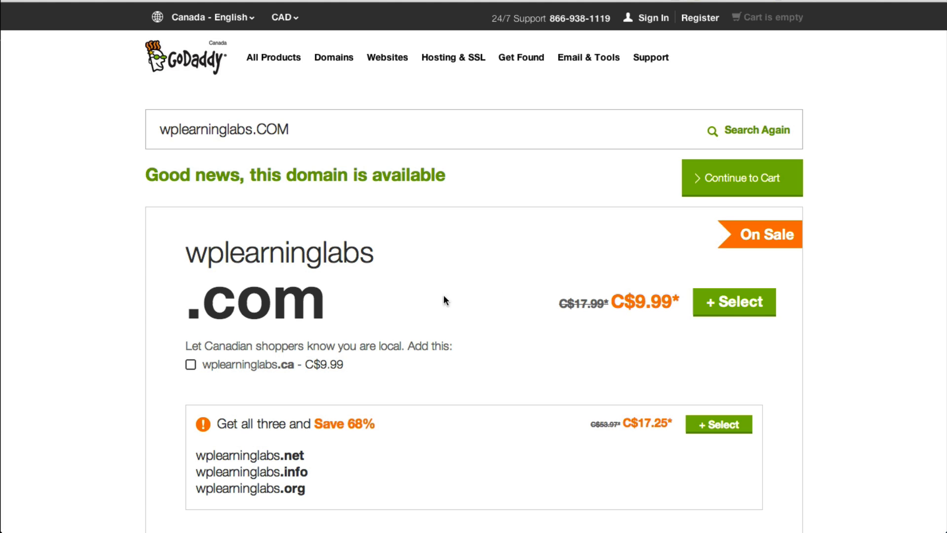
left_click(734, 302)
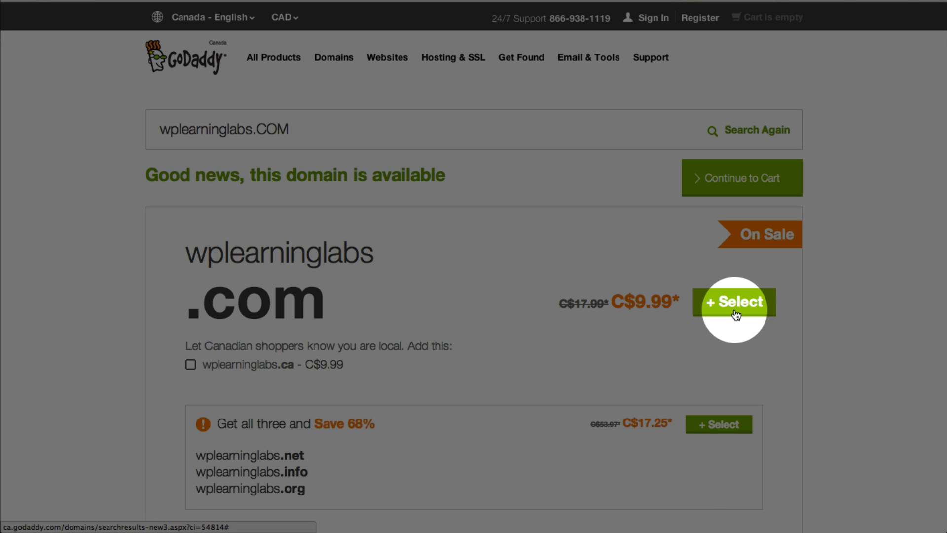
left_click(735, 302)
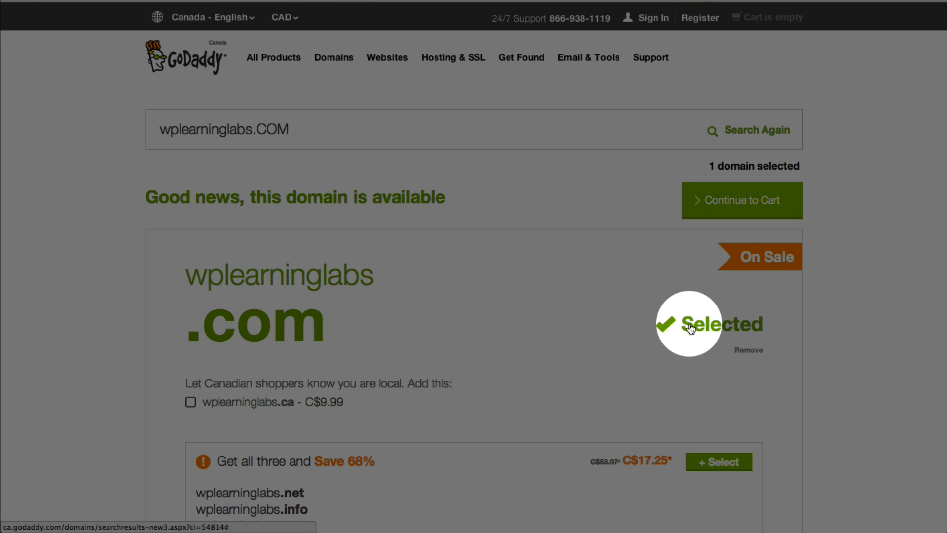
mouse_move(742, 200)
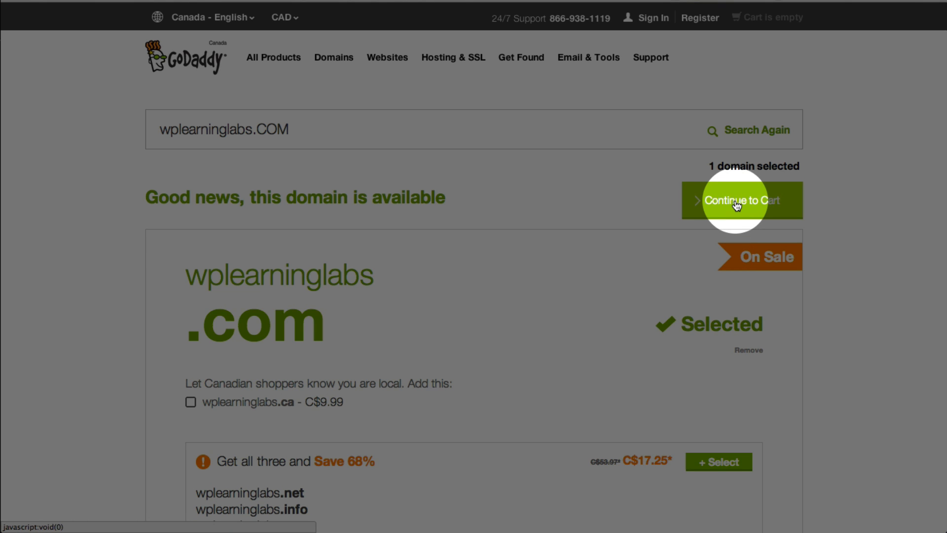
left_click(742, 199)
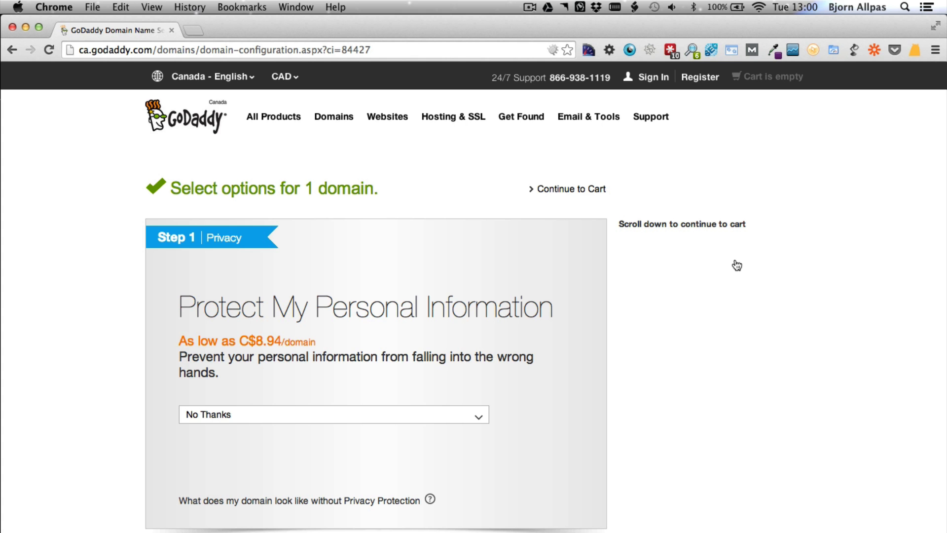
mouse_move(540, 235)
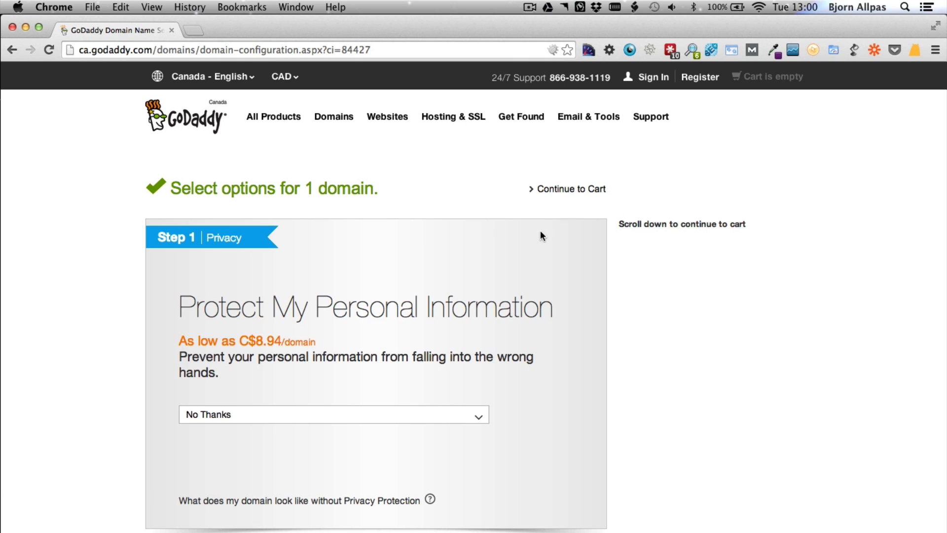
mouse_move(543, 188)
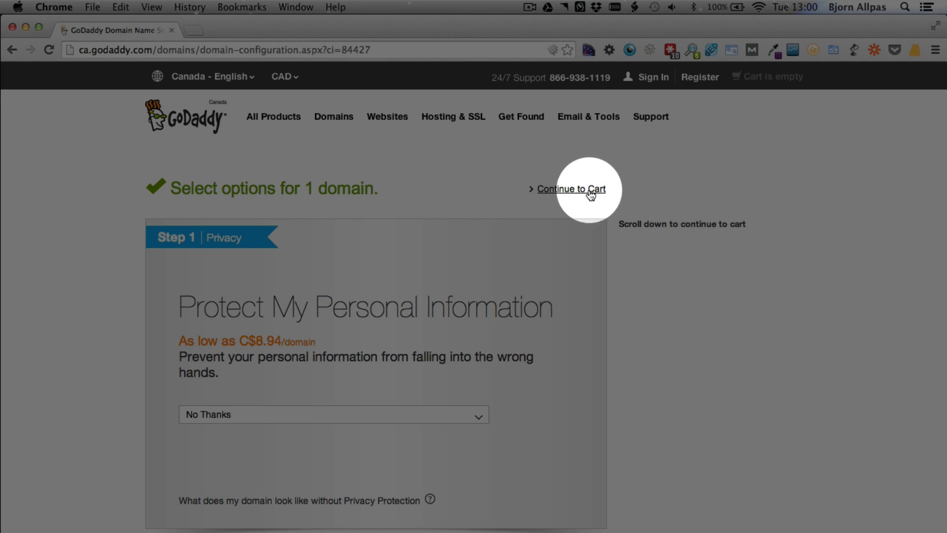
mouse_move(539, 232)
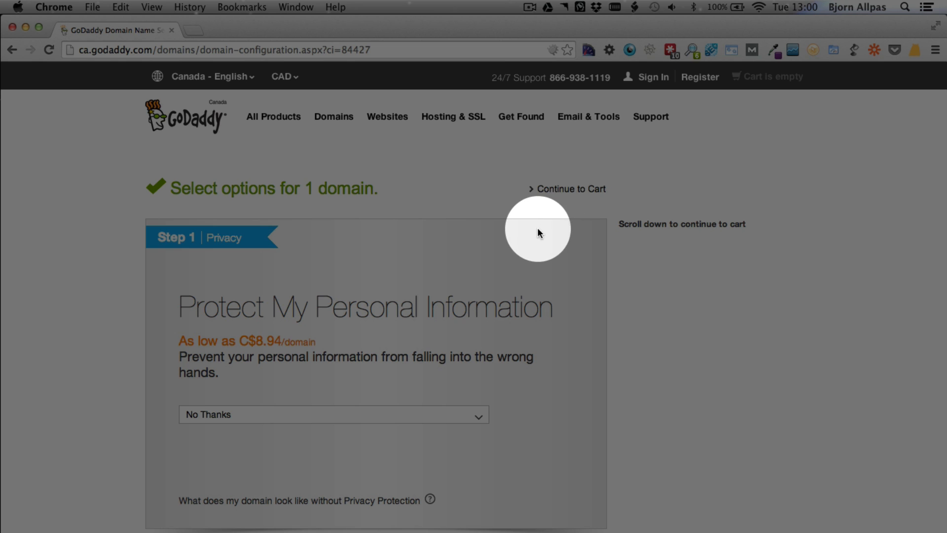
scroll("down", 3)
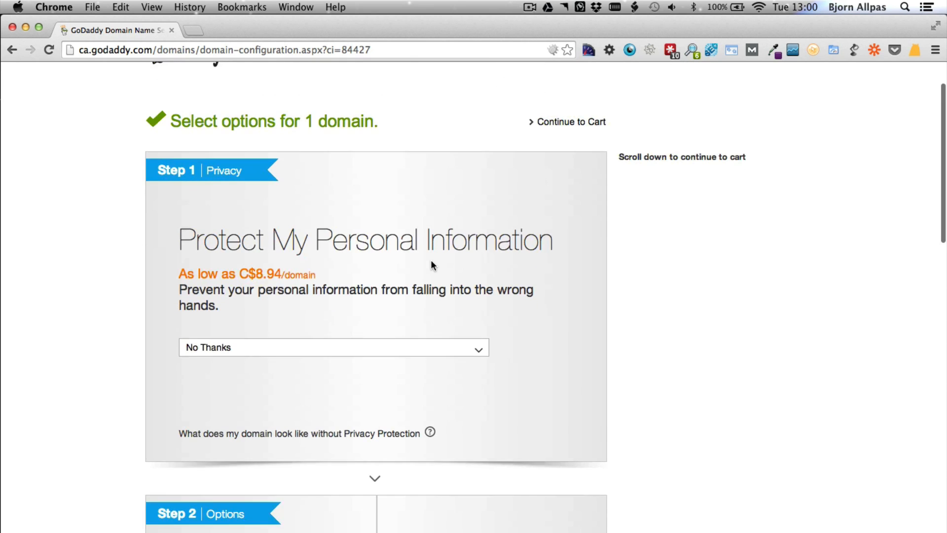
scroll("down", 3)
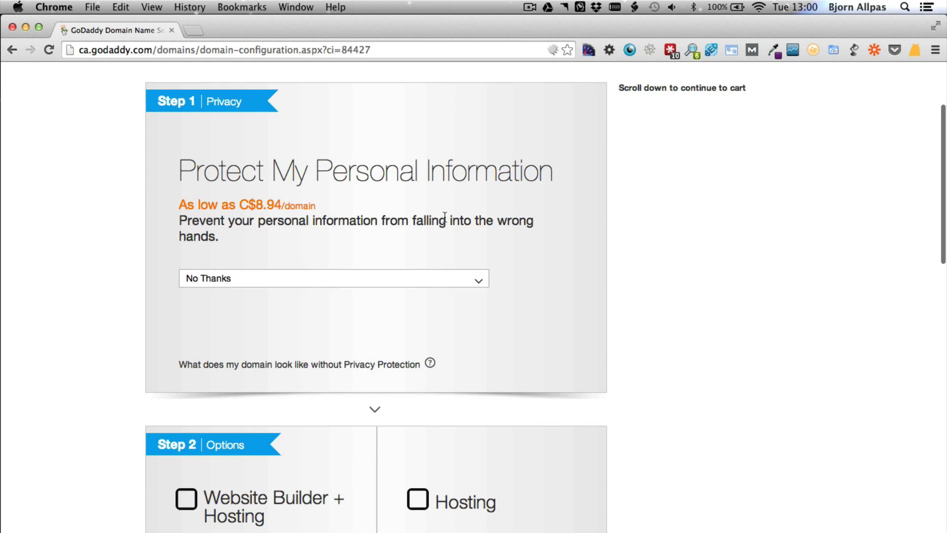
left_click(333, 279)
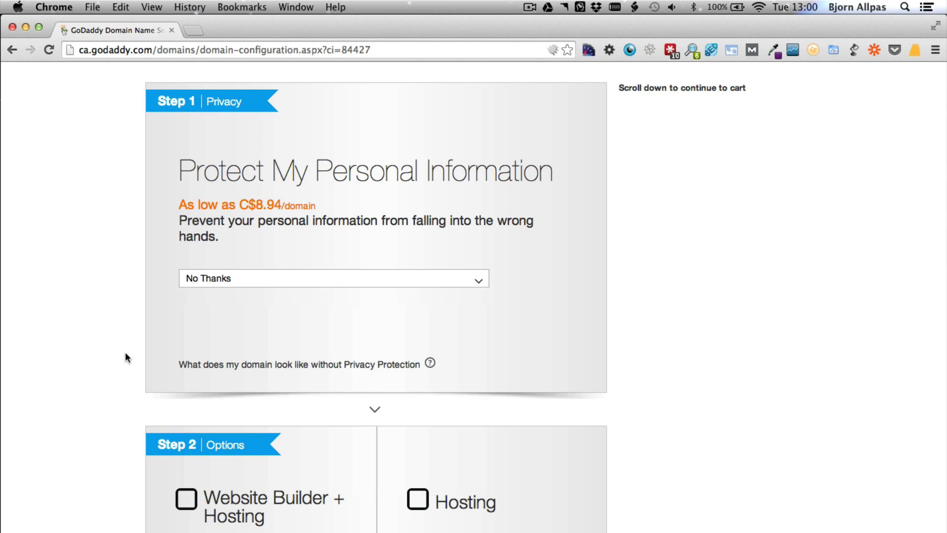
scroll("down", 3)
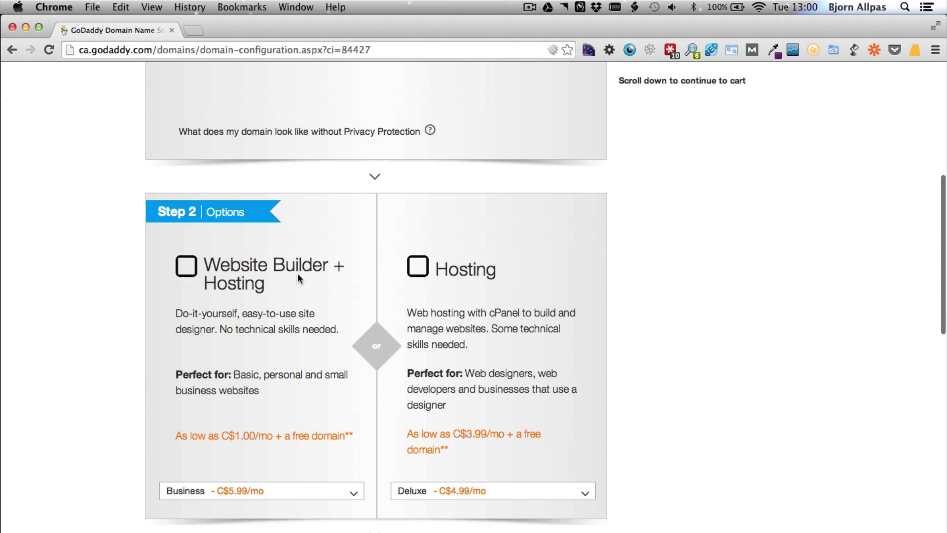
mouse_move(526, 342)
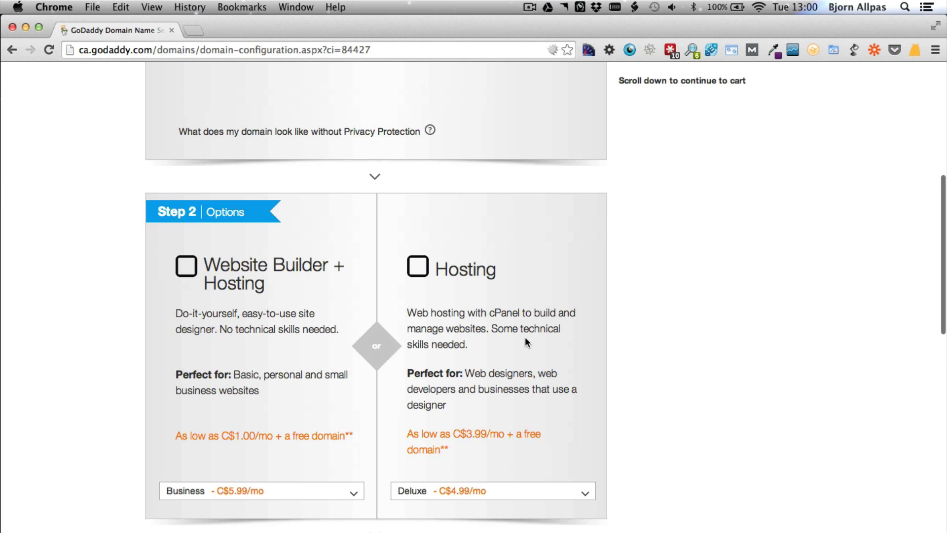
scroll("down", 3)
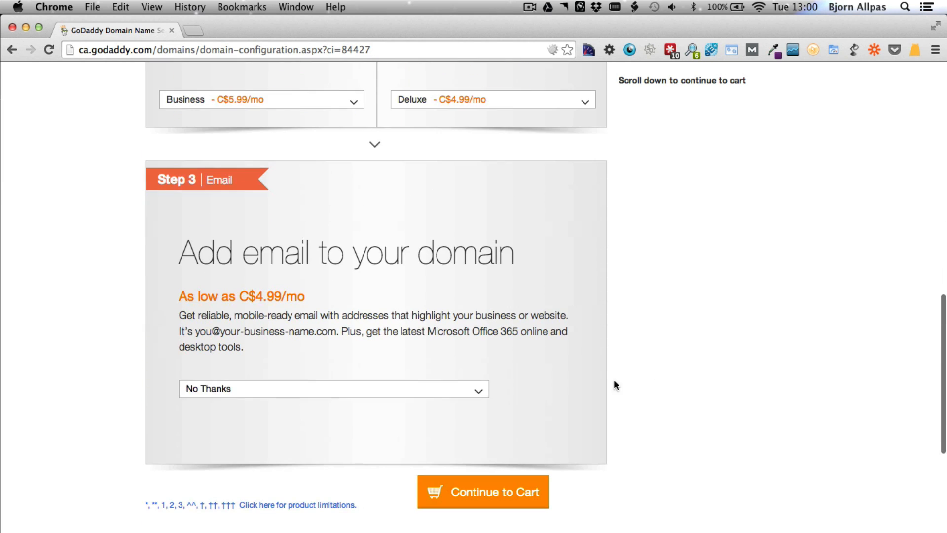
mouse_move(336, 352)
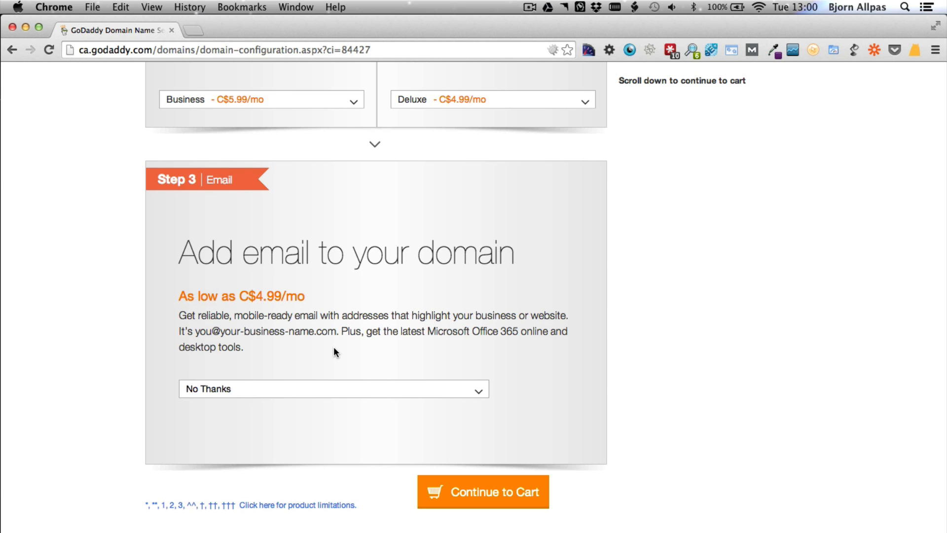
scroll("up", 3)
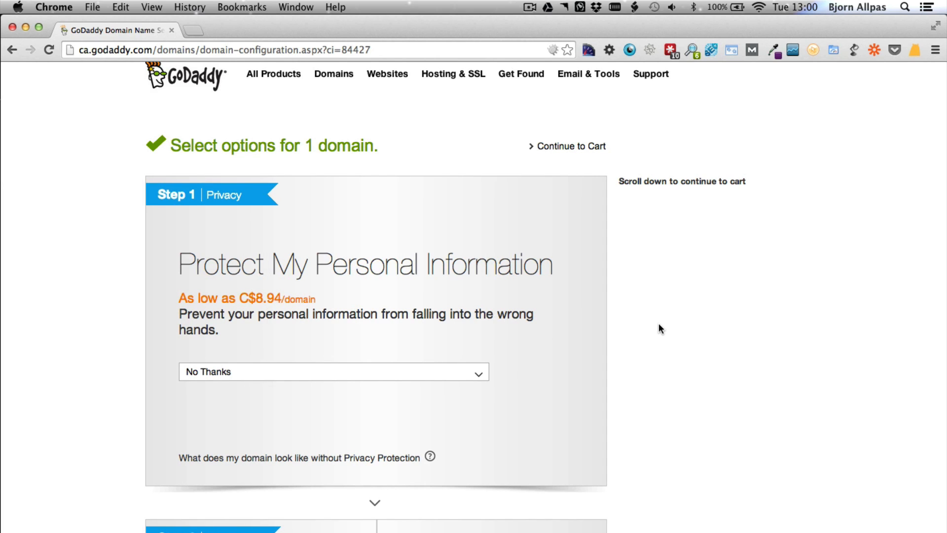
mouse_move(398, 412)
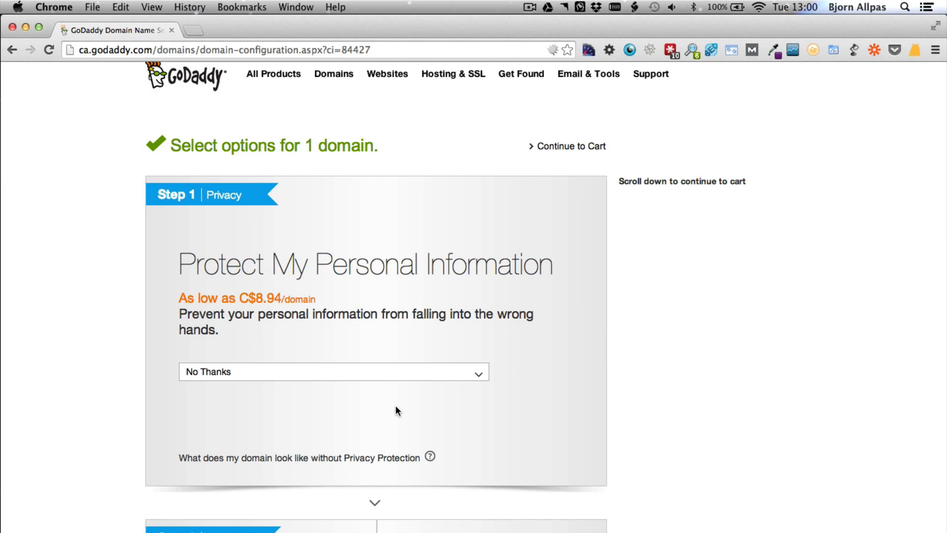
mouse_move(232, 378)
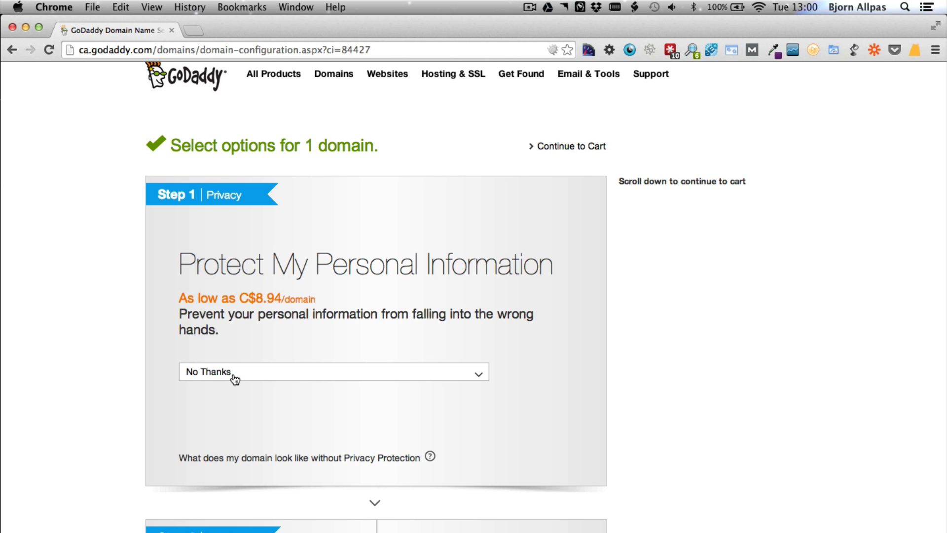
left_click(332, 371)
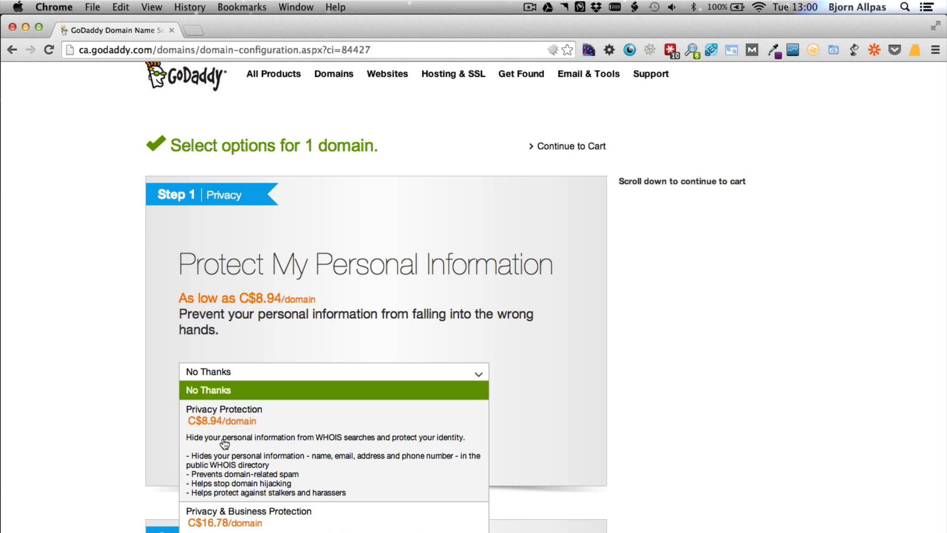
mouse_move(203, 433)
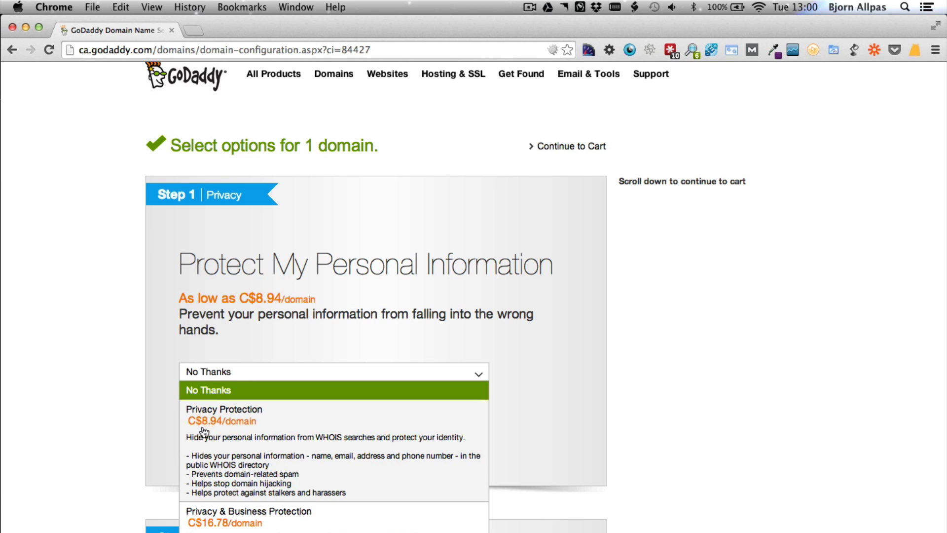
mouse_move(235, 428)
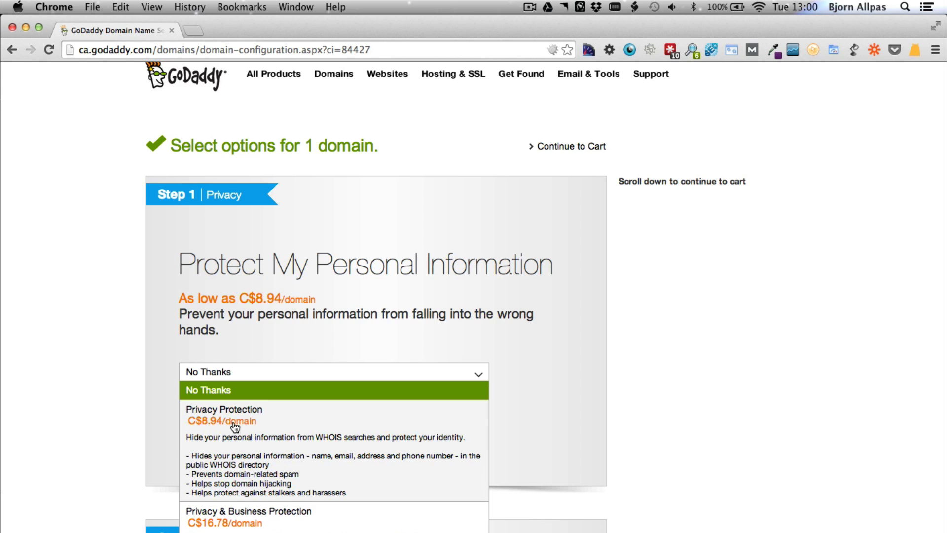
mouse_move(223, 449)
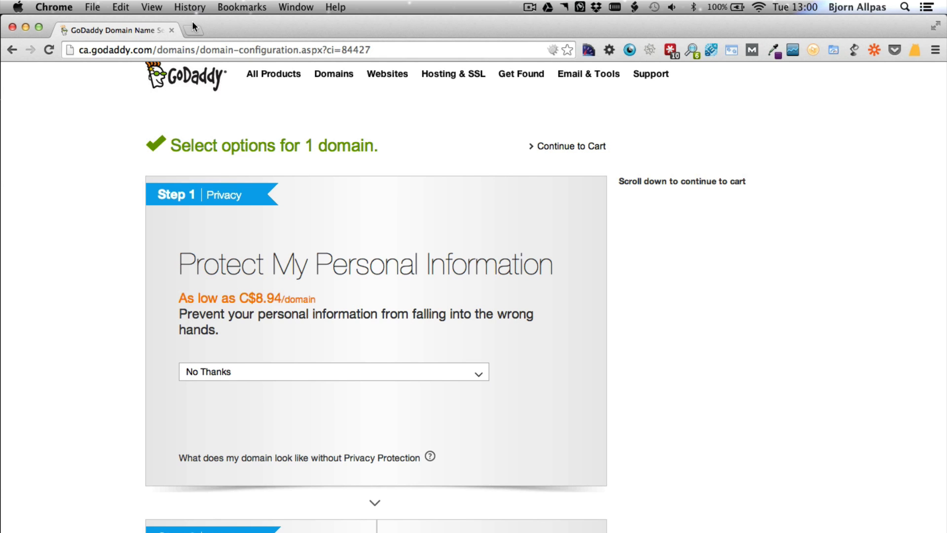
type("whois.com")
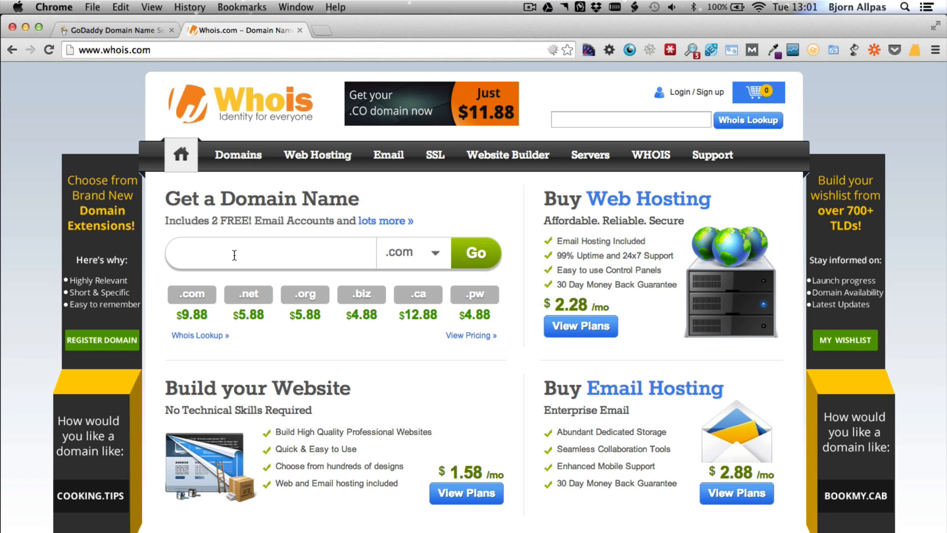
Step: Search Whois.com for wplearninglab and open the WHOIS record for the taken .com
type("wplearninglab")
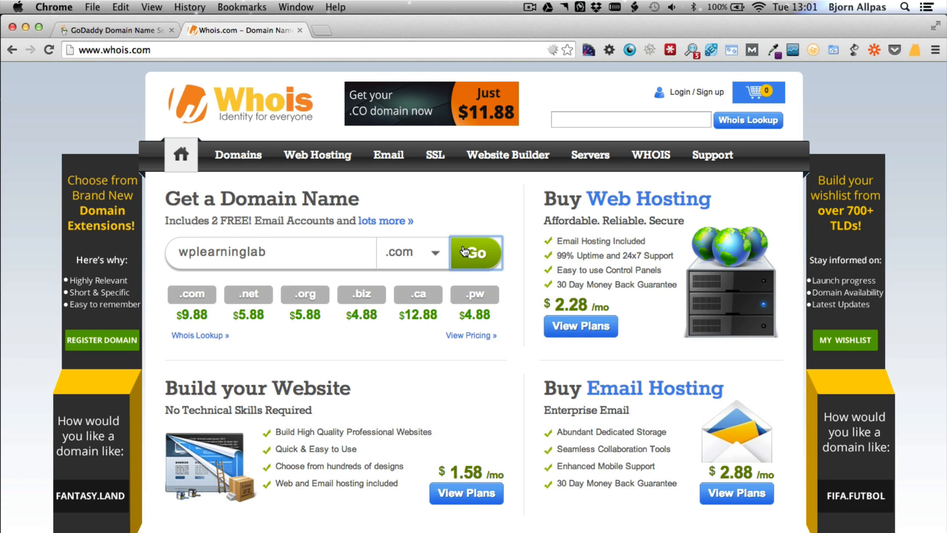
left_click(476, 253)
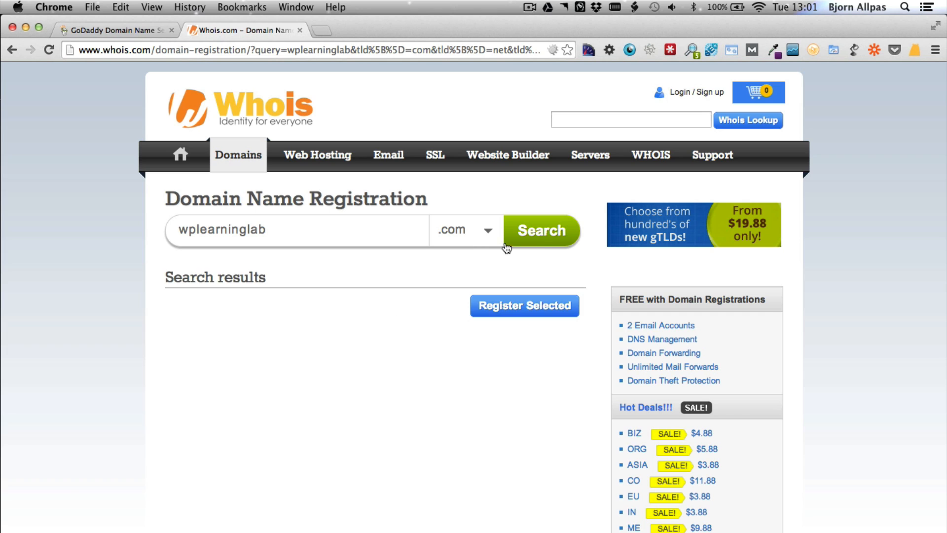
left_click(539, 231)
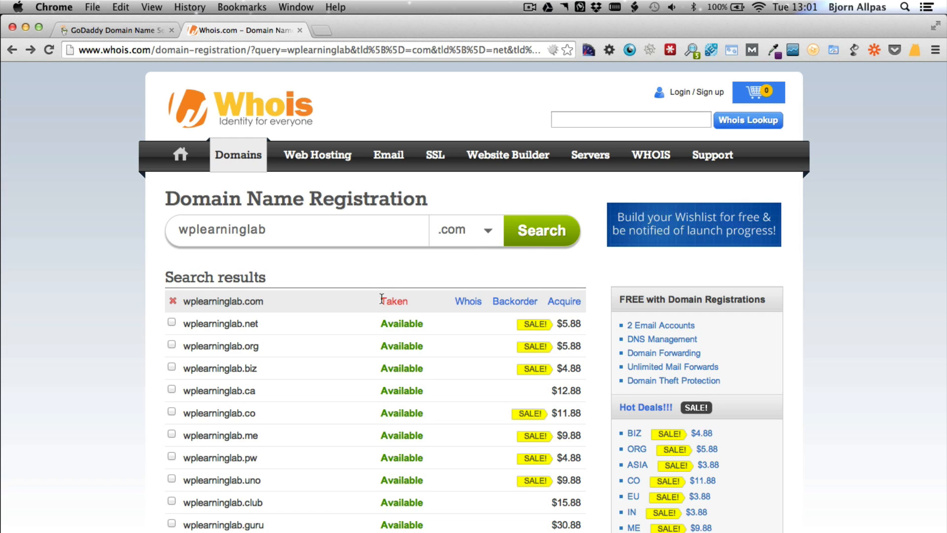
mouse_move(468, 304)
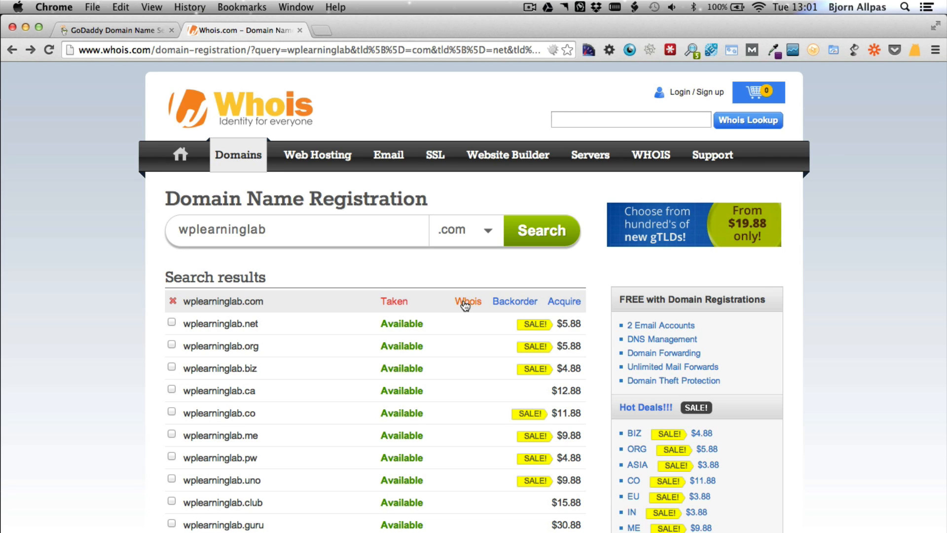
left_click(468, 301)
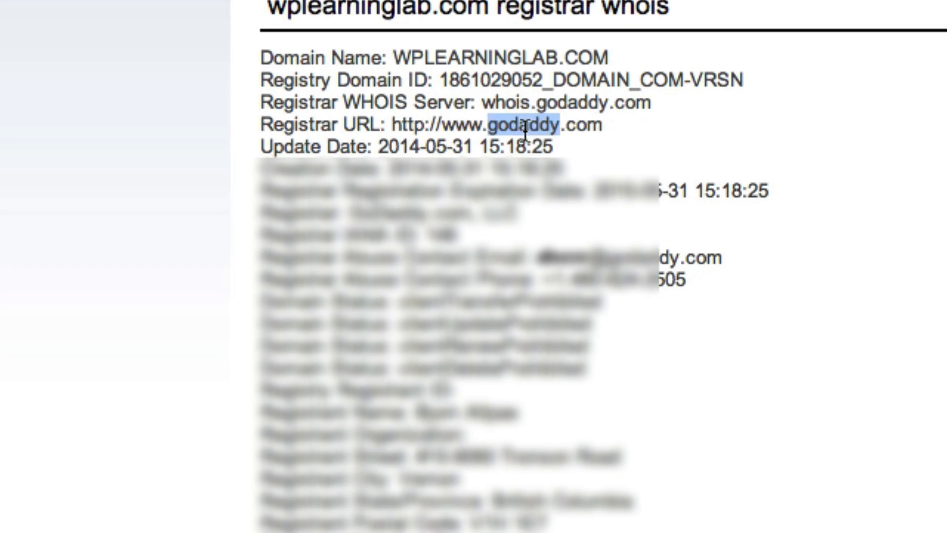
Step: Review the wplearninglab.com registrant details, then return to the GoDaddy domain options tab
scroll("down", 3)
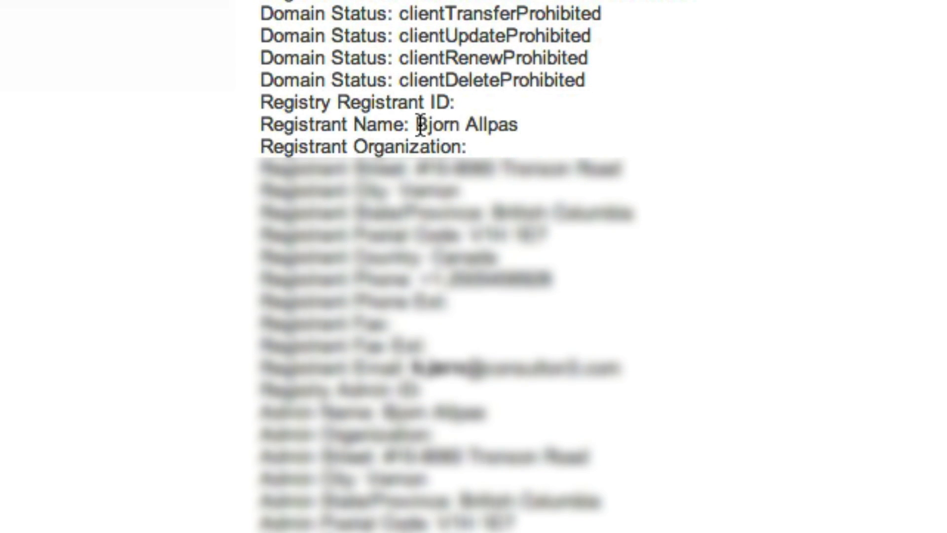
scroll("down", 3)
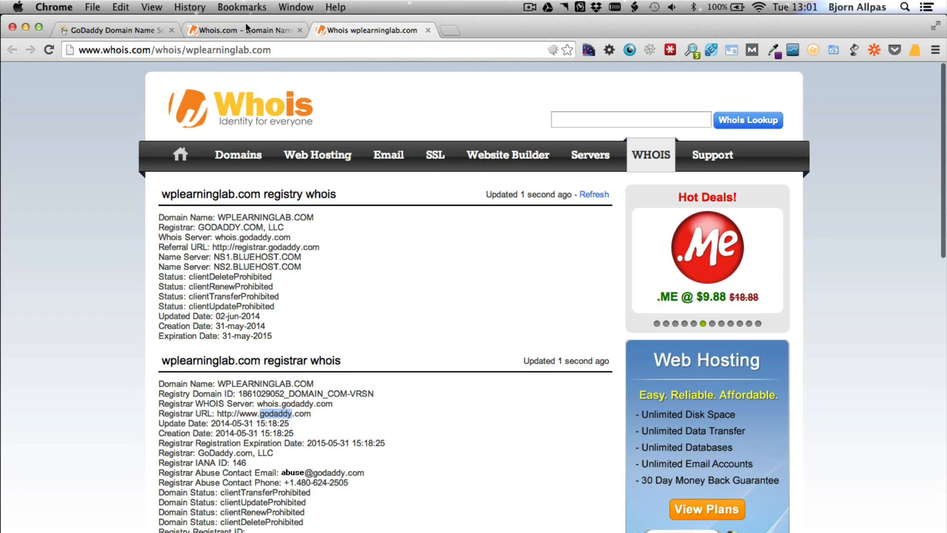
left_click(115, 30)
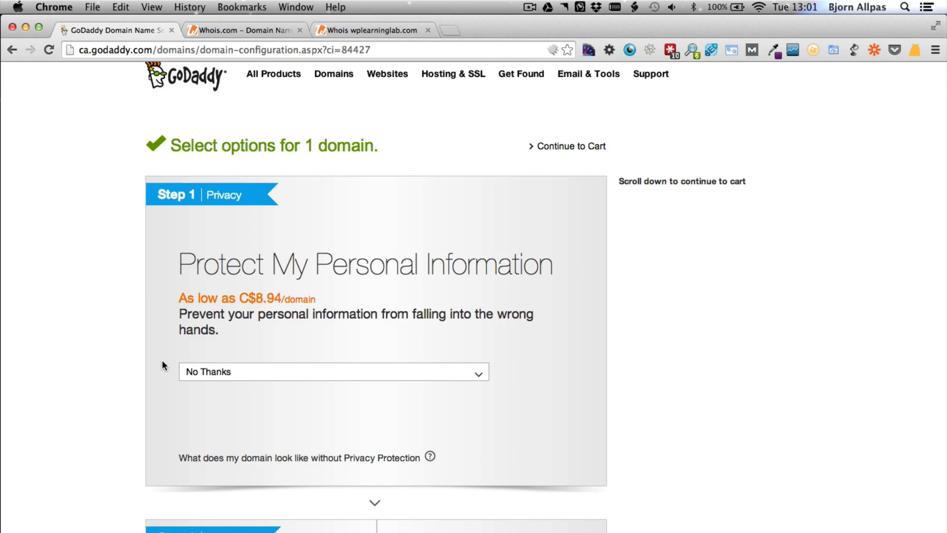
mouse_move(242, 377)
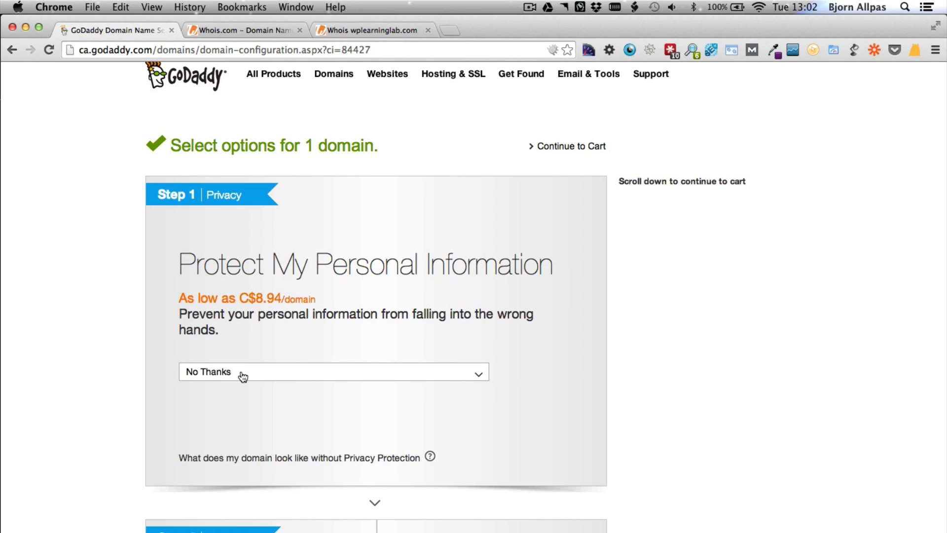
Step: Keep privacy protection at No Thanks, skip email add-ons, and continue to the cart
left_click(332, 372)
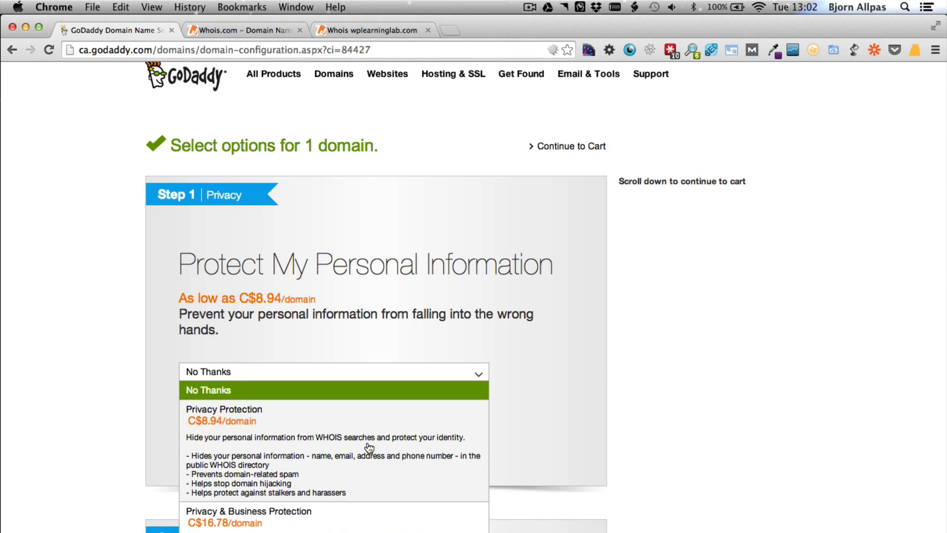
mouse_move(469, 473)
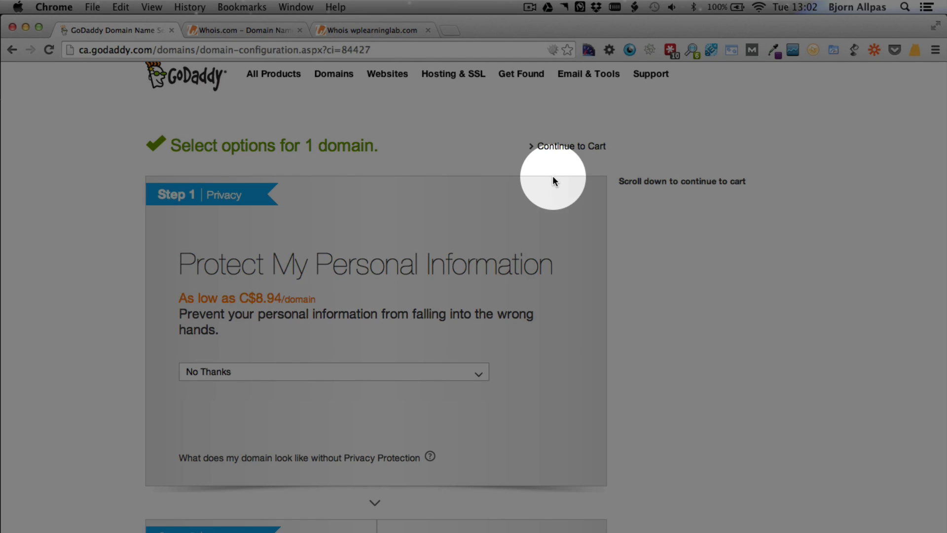
mouse_move(572, 146)
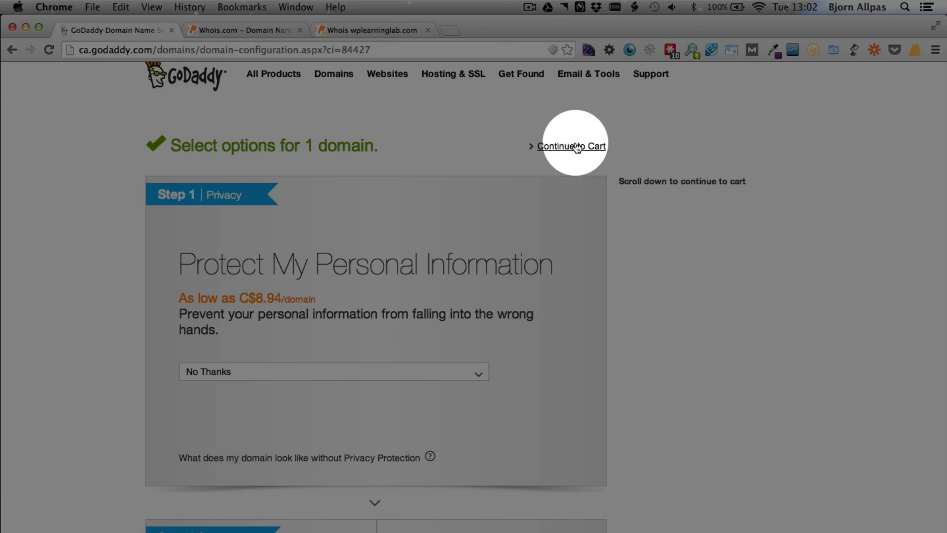
mouse_move(565, 248)
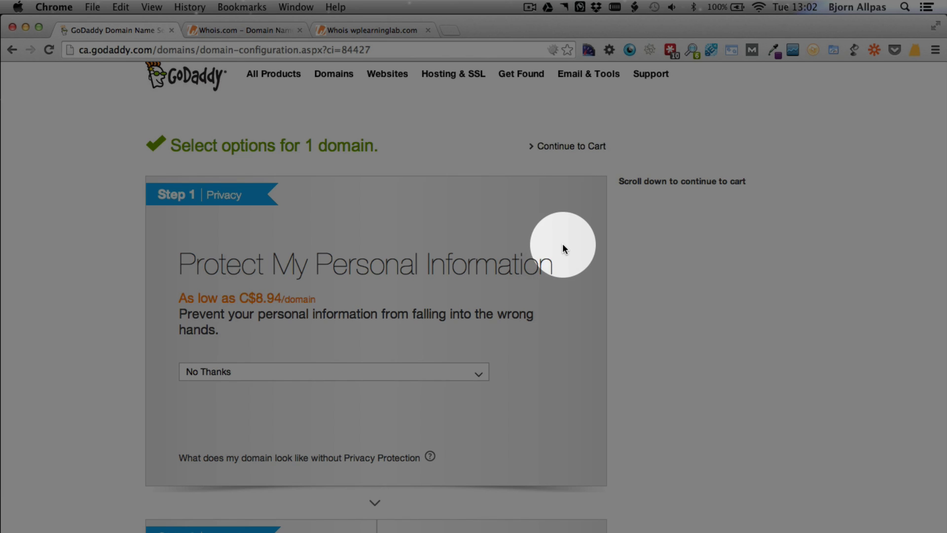
scroll("down", 3)
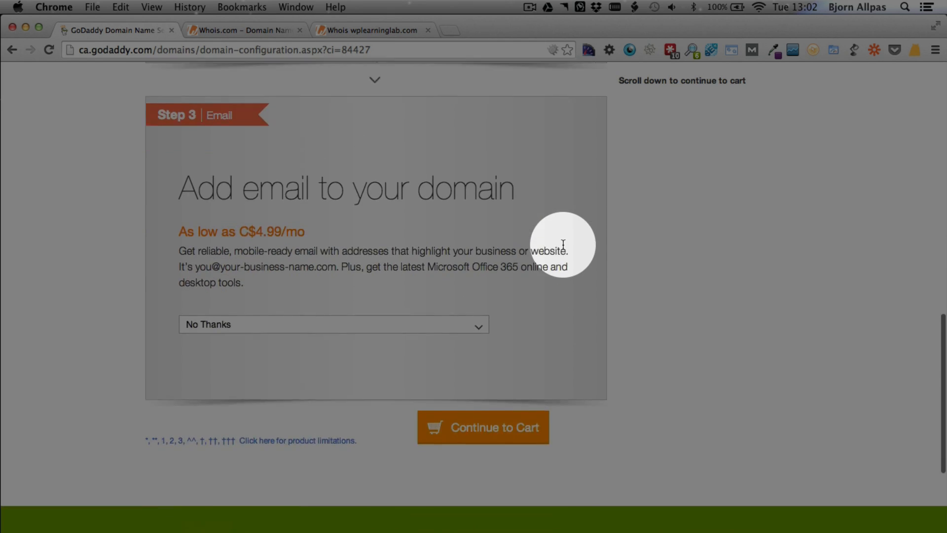
left_click(483, 427)
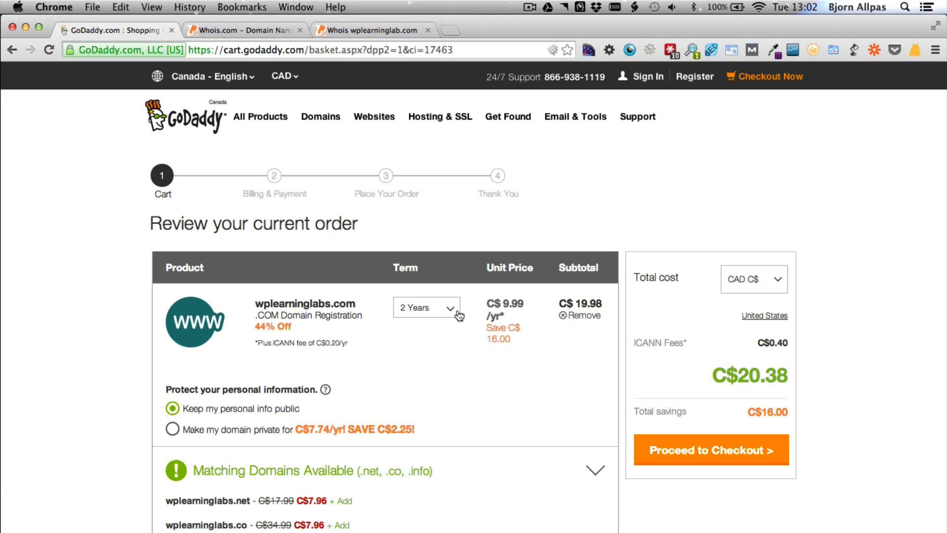
left_click(425, 308)
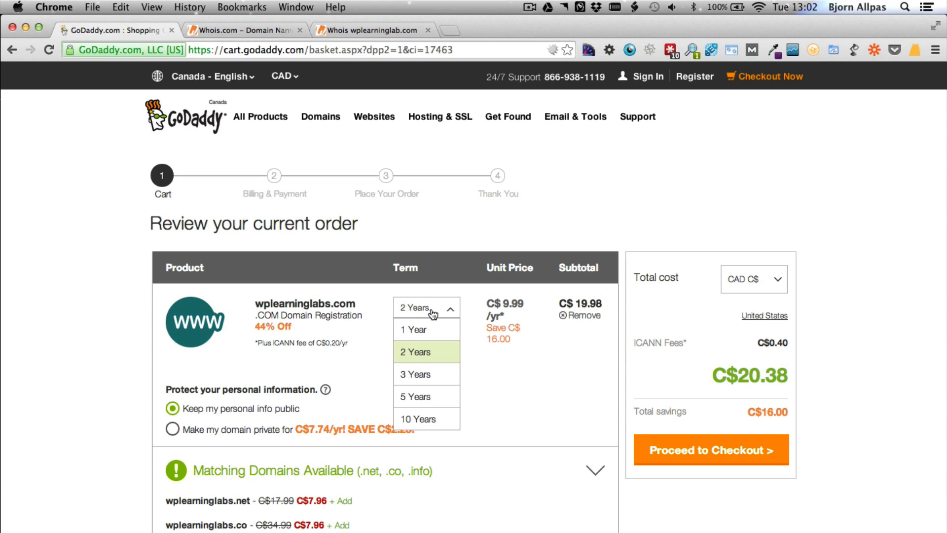
mouse_move(438, 418)
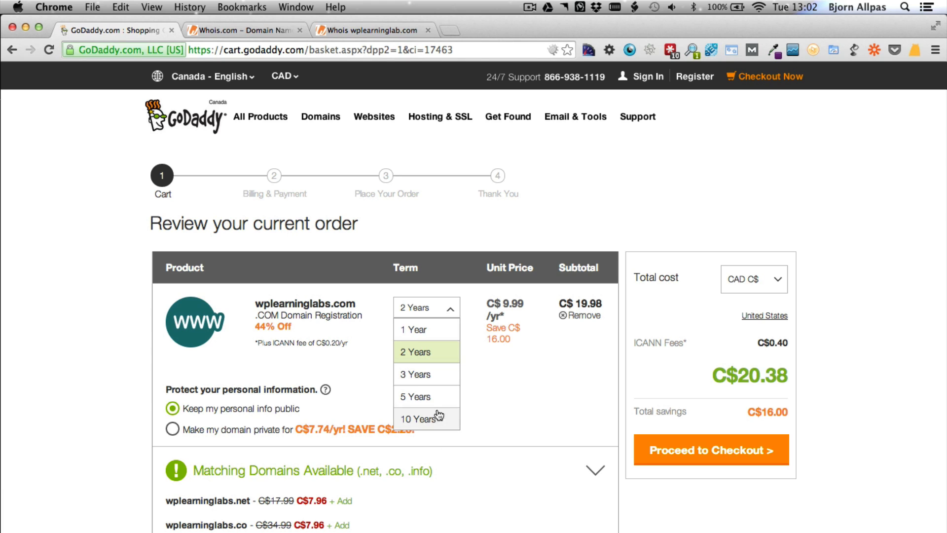
mouse_move(426, 330)
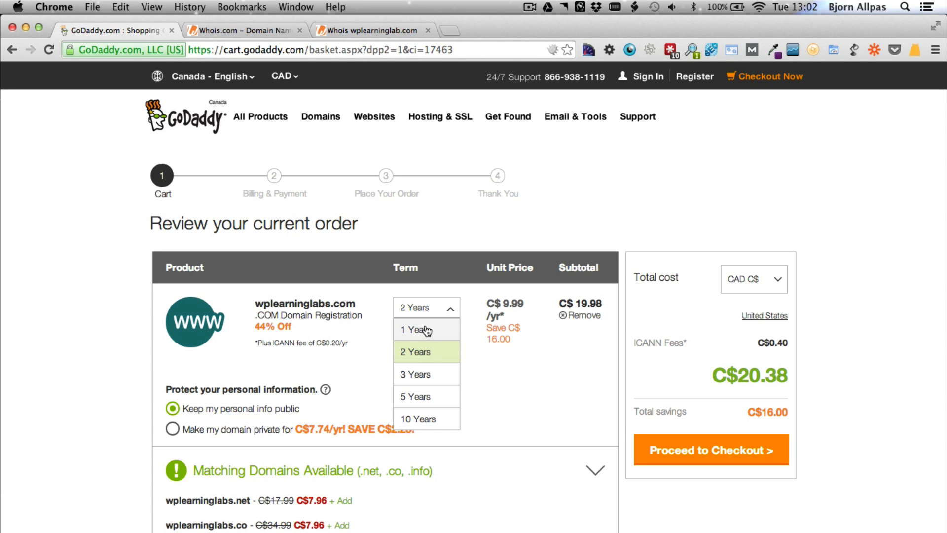
left_click(416, 330)
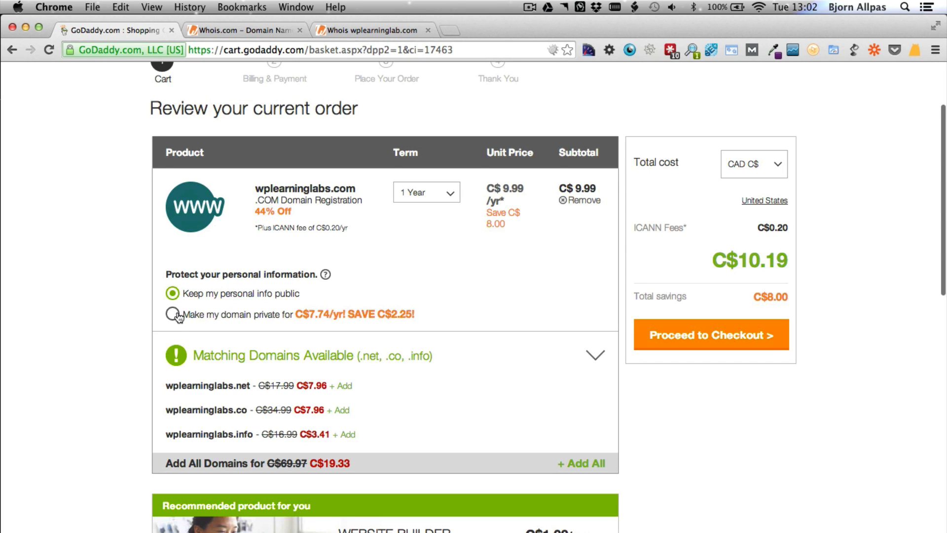
left_click(172, 315)
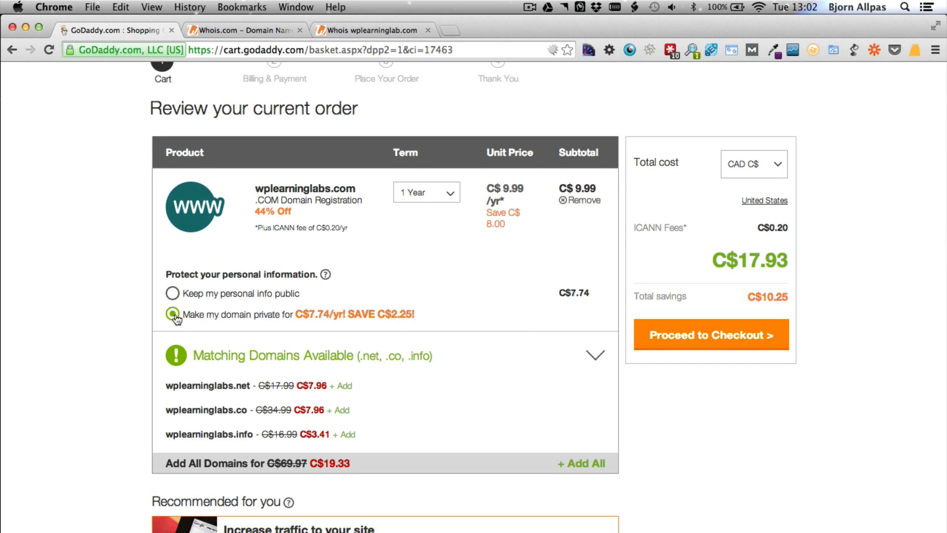
left_click(173, 294)
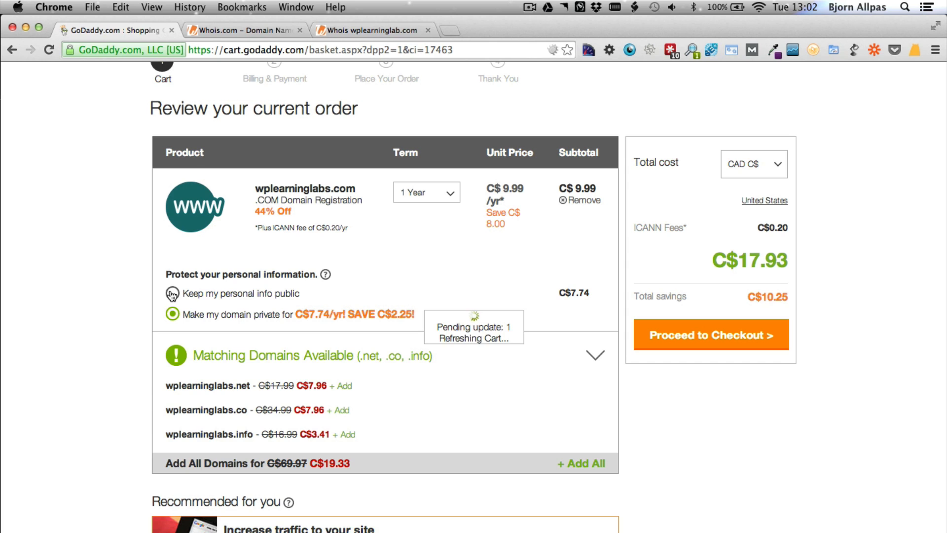
left_click(173, 294)
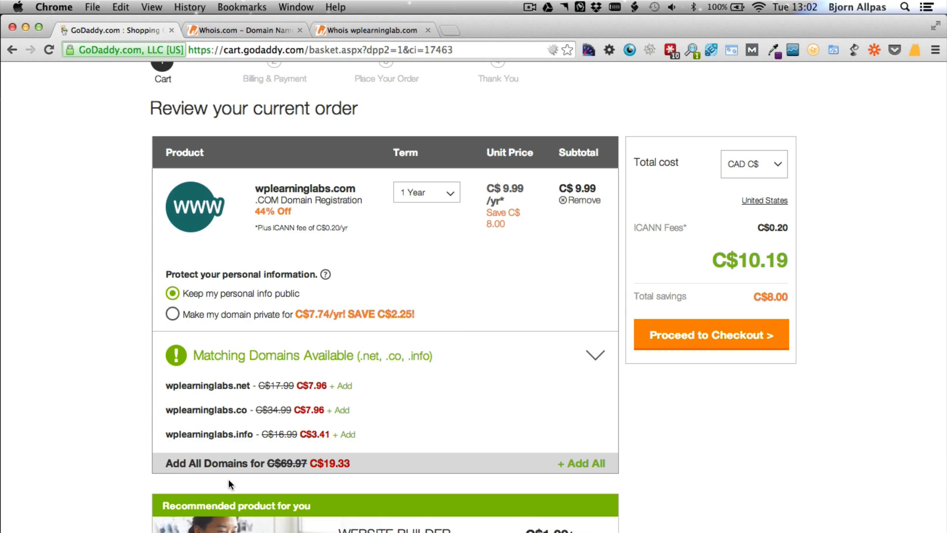
scroll("down", 3)
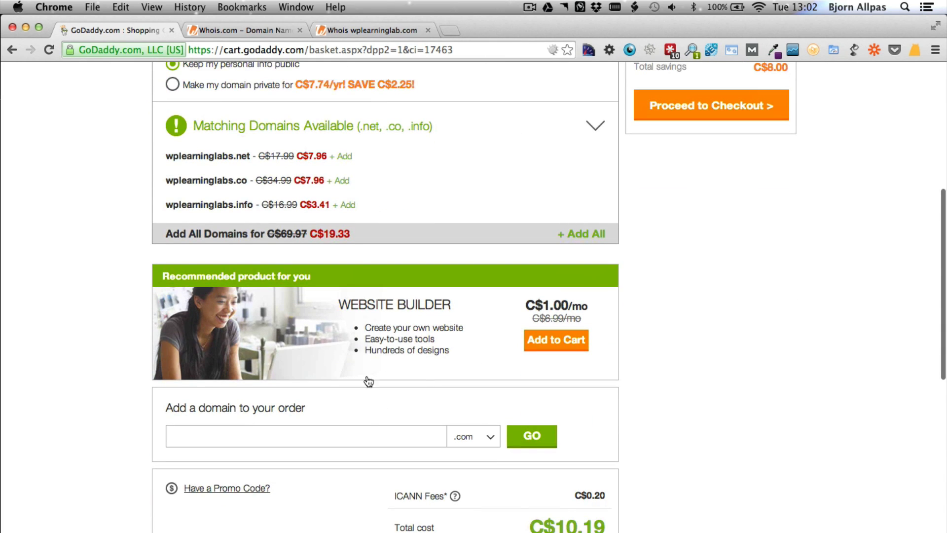
scroll("down", 3)
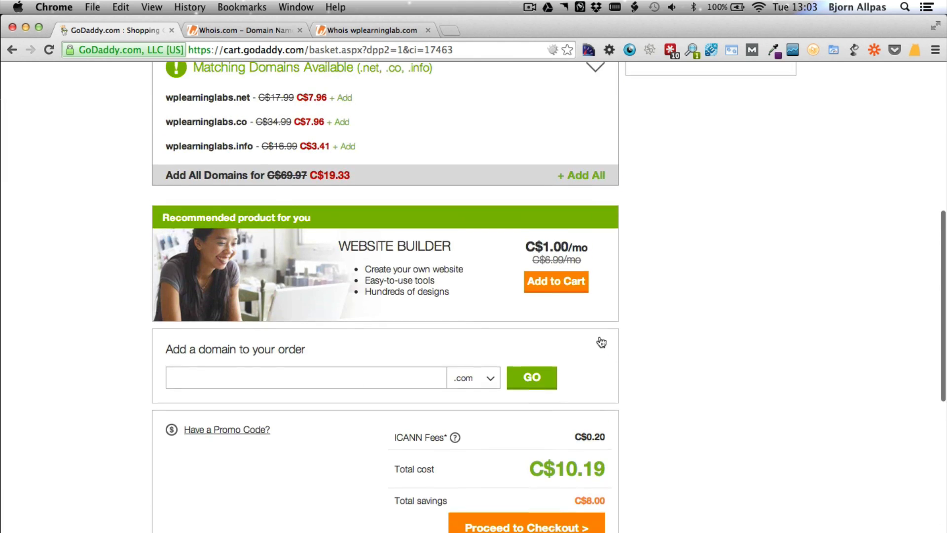
scroll("up", 3)
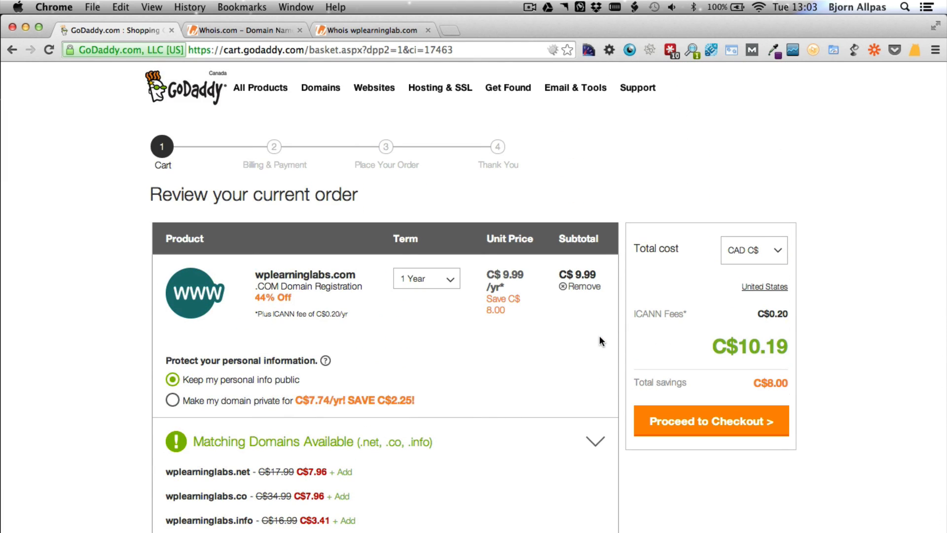
mouse_move(752, 461)
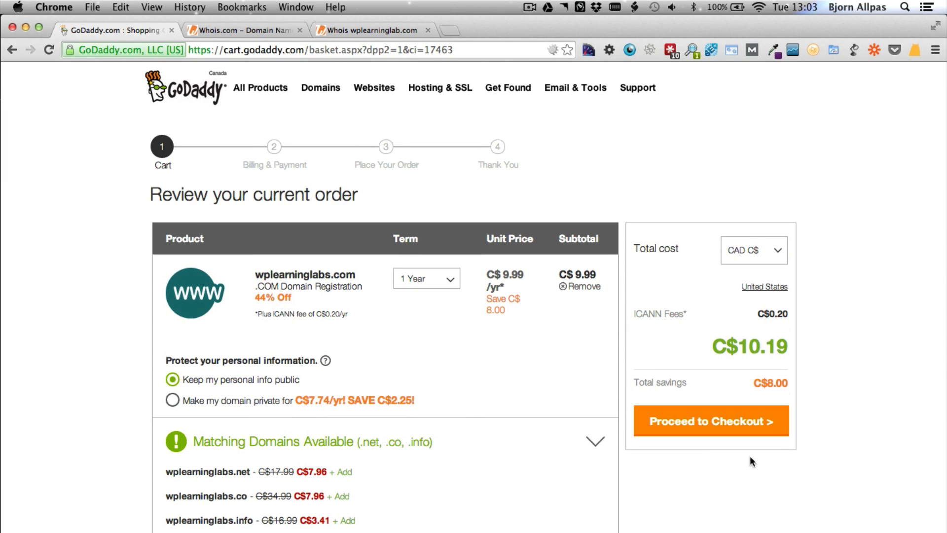
mouse_move(482, 351)
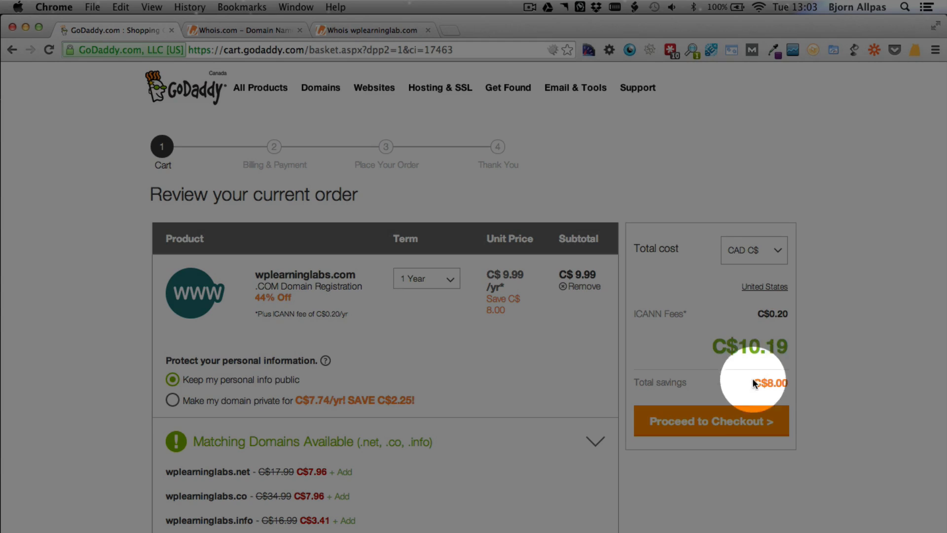
mouse_move(795, 348)
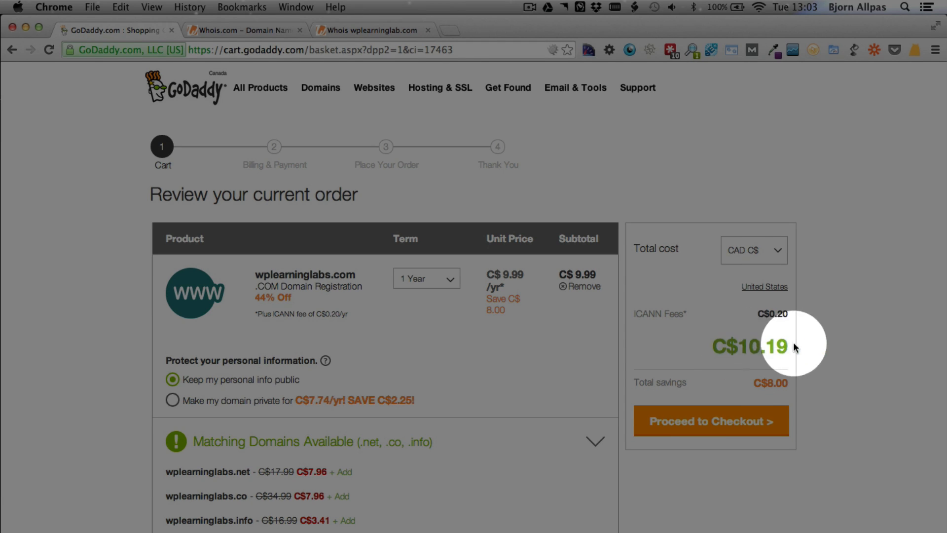
mouse_move(740, 349)
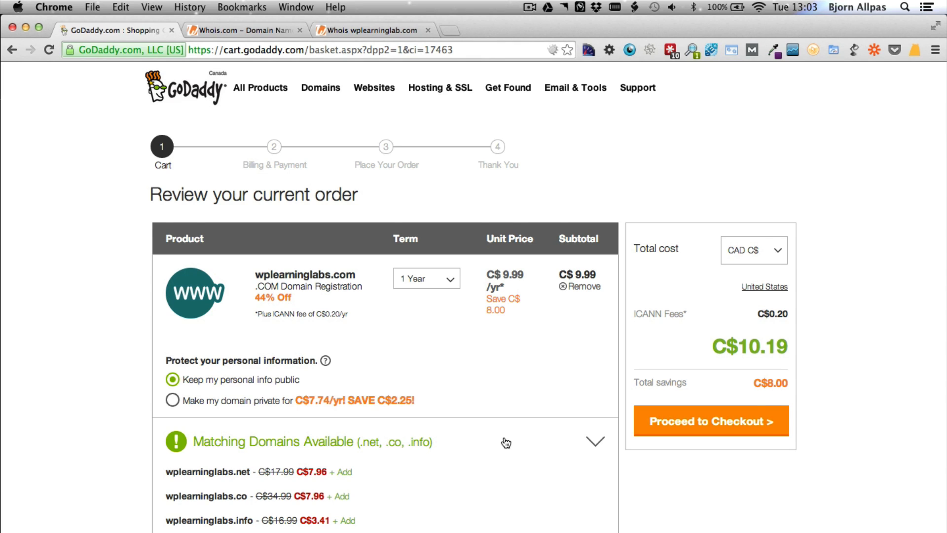
scroll("down", 3)
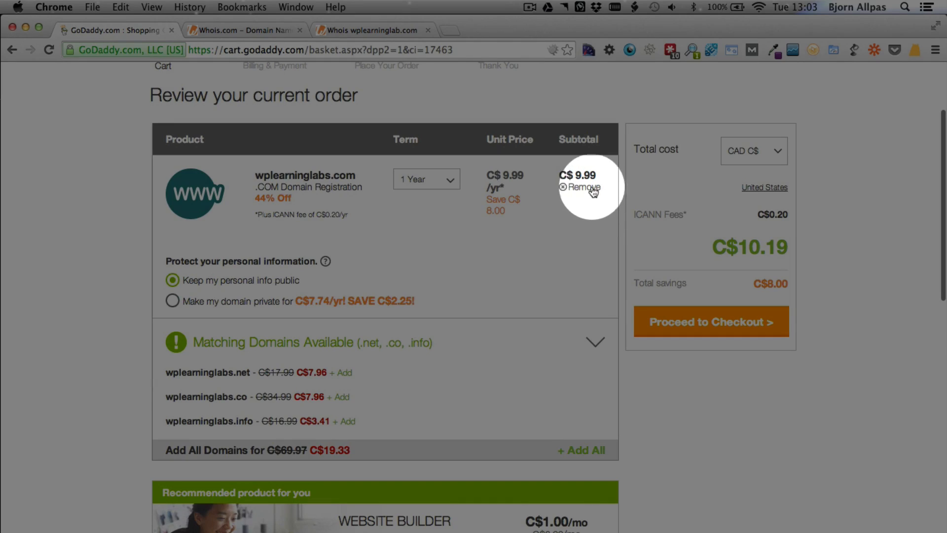
mouse_move(573, 206)
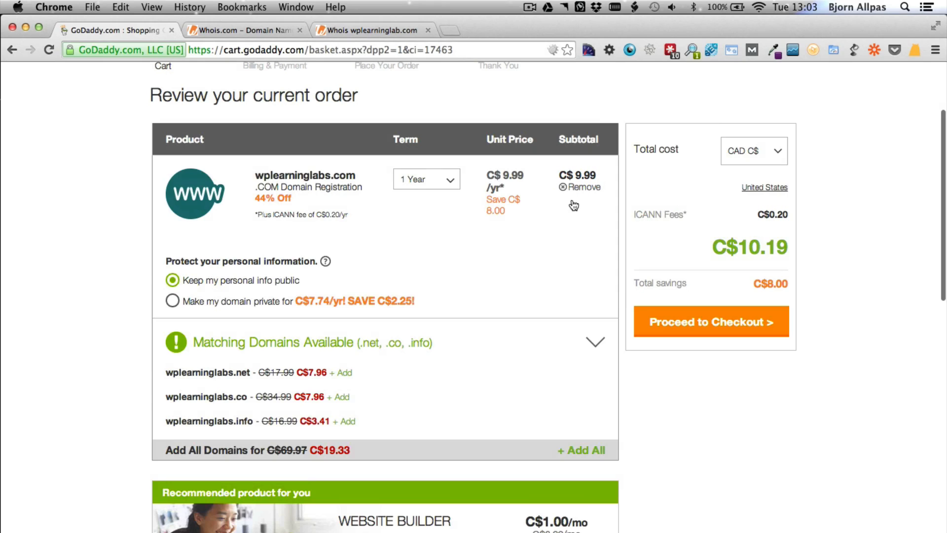
mouse_move(740, 243)
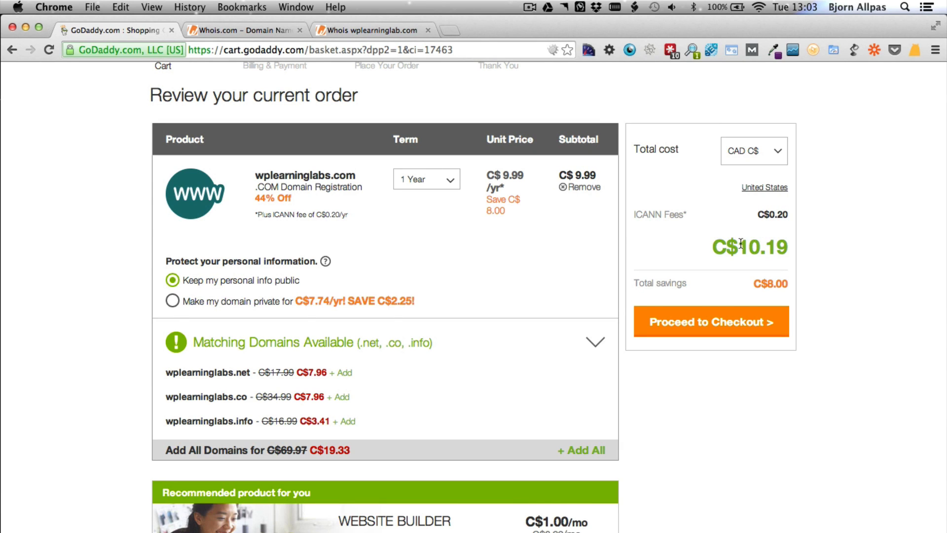
mouse_move(733, 314)
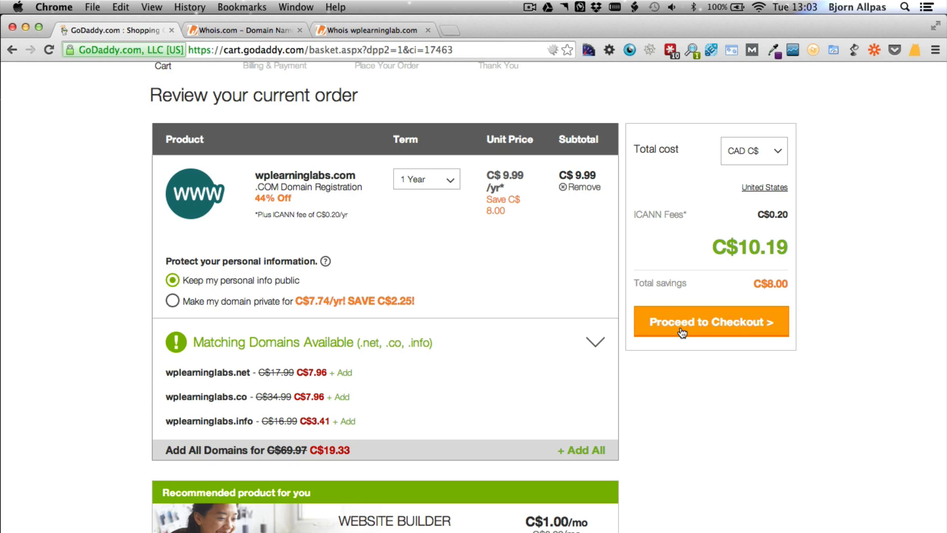
Step: Proceed to checkout and sign in as a returning customer with saved credentials
left_click(710, 321)
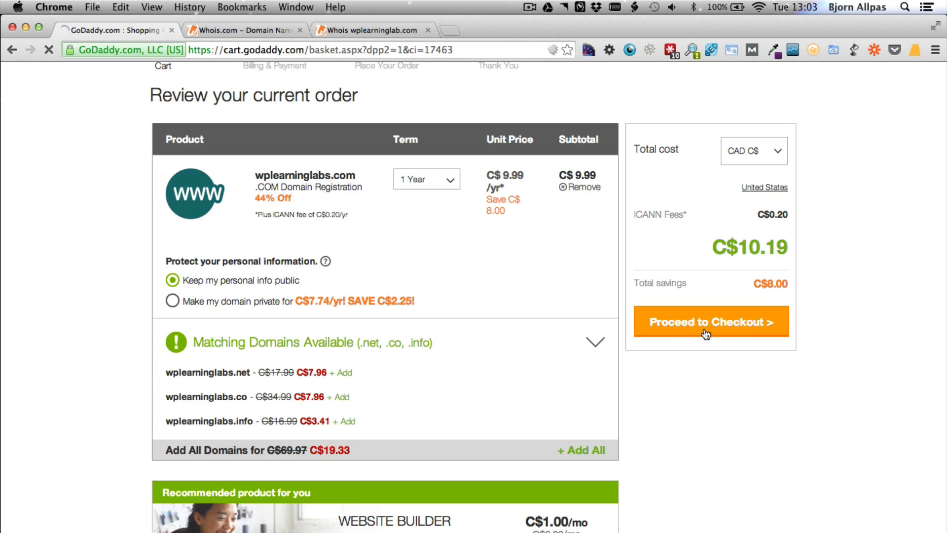
left_click(711, 321)
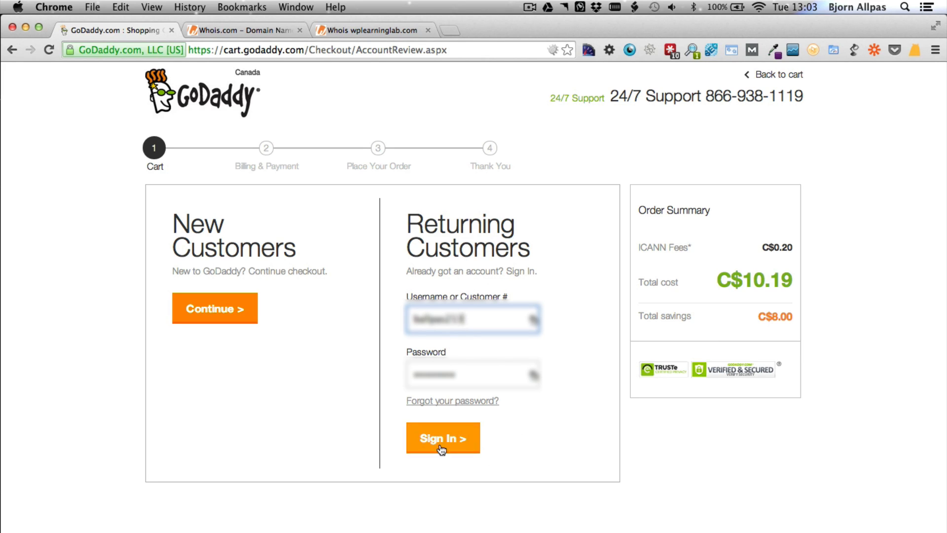
left_click(442, 437)
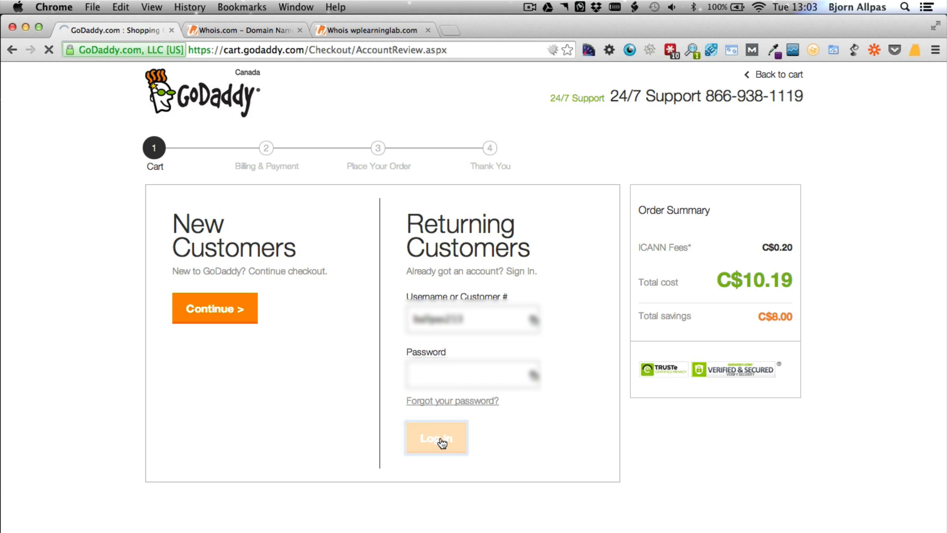
mouse_move(487, 481)
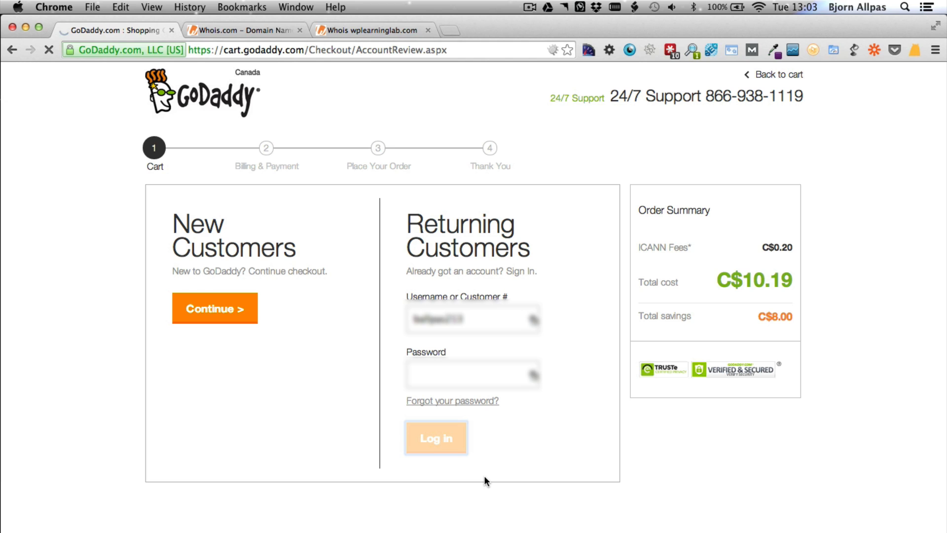
Step: Review the C$10.19 order on Billing & Payment, then go to godaddy.com
left_click(436, 437)
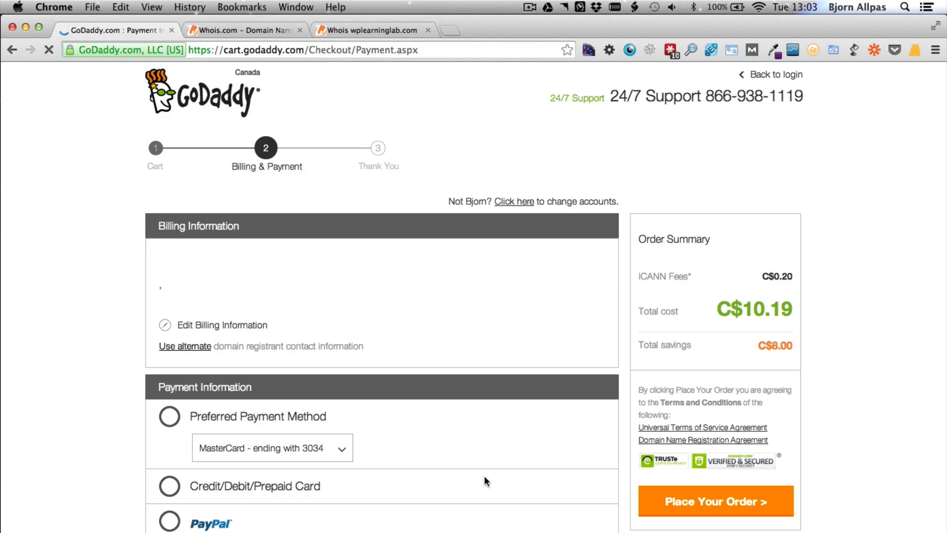
left_click(169, 416)
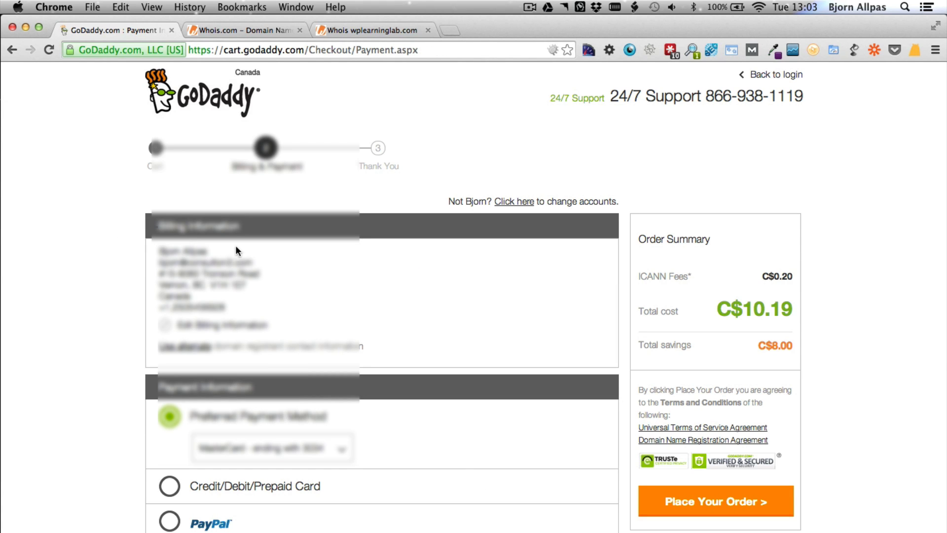
scroll("down", 3)
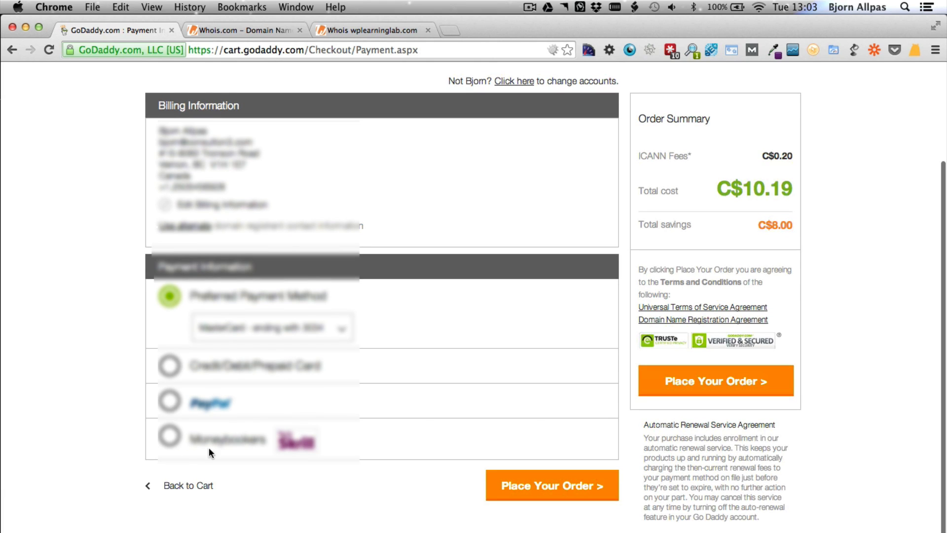
mouse_move(723, 393)
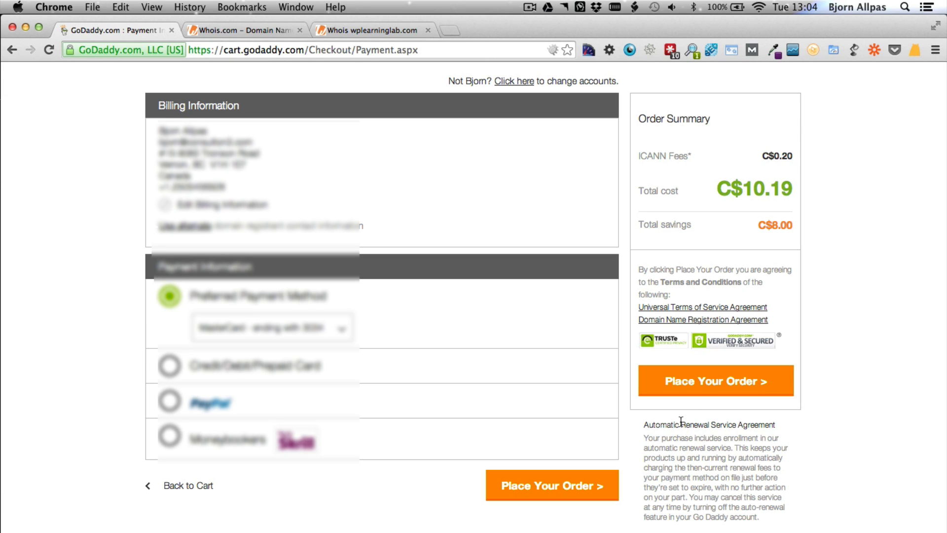
mouse_move(707, 391)
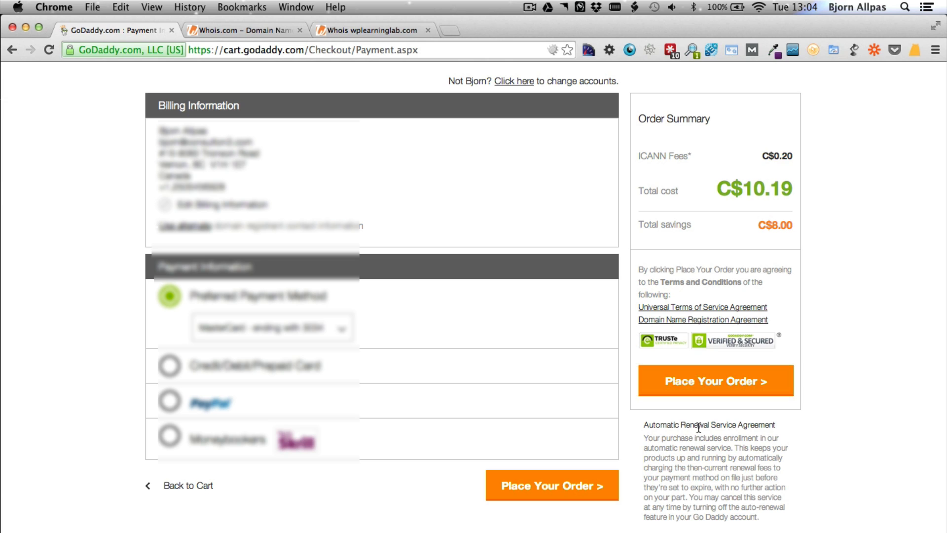
mouse_move(54, 365)
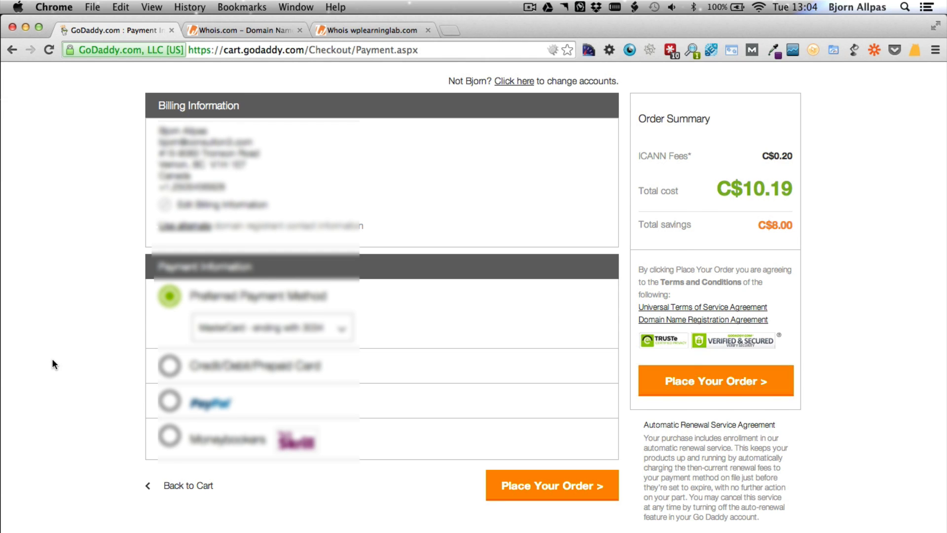
scroll("up", 3)
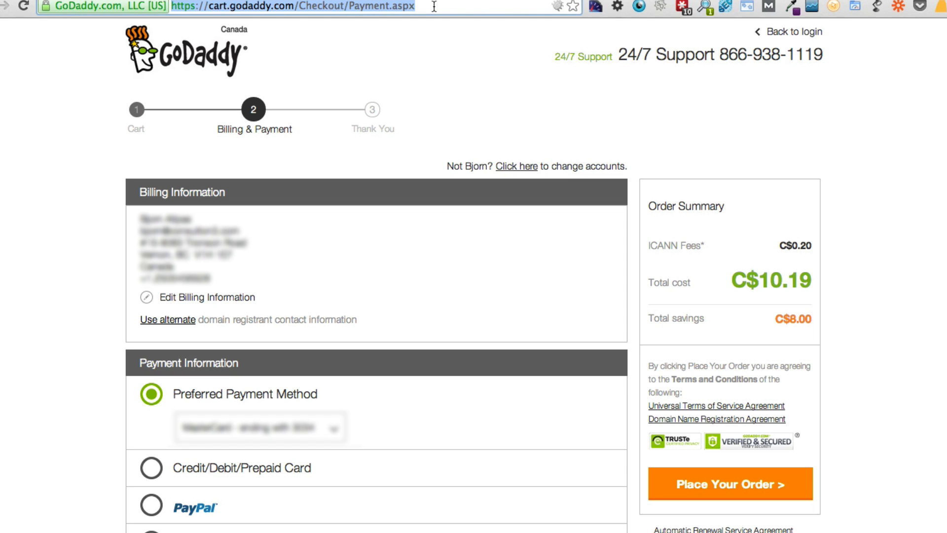
type("godaddy.com")
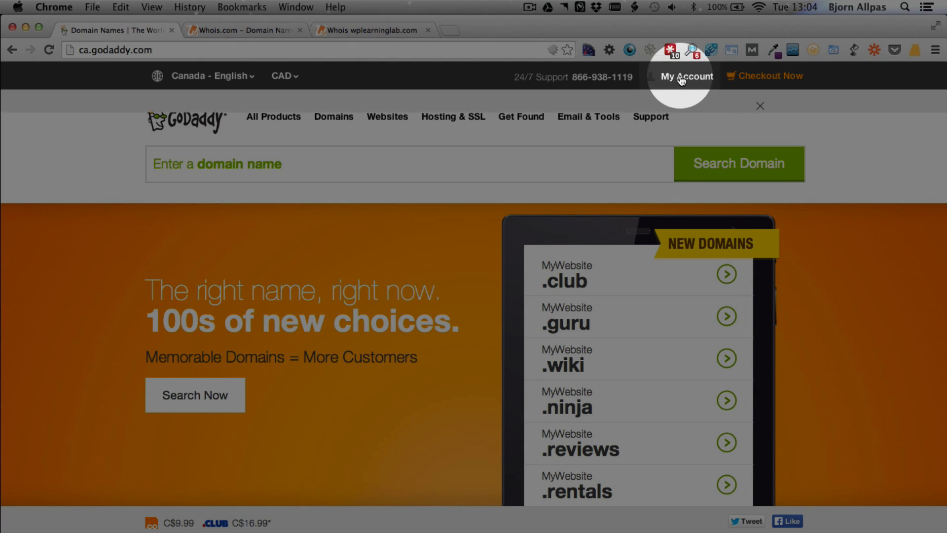
Step: Go to Manage My Domains from the My Account quick links panel
left_click(686, 75)
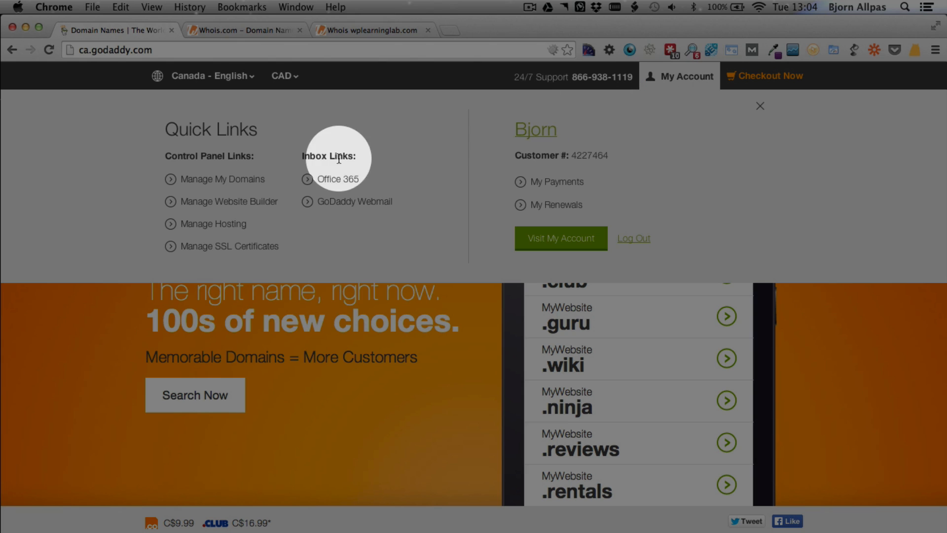
mouse_move(273, 175)
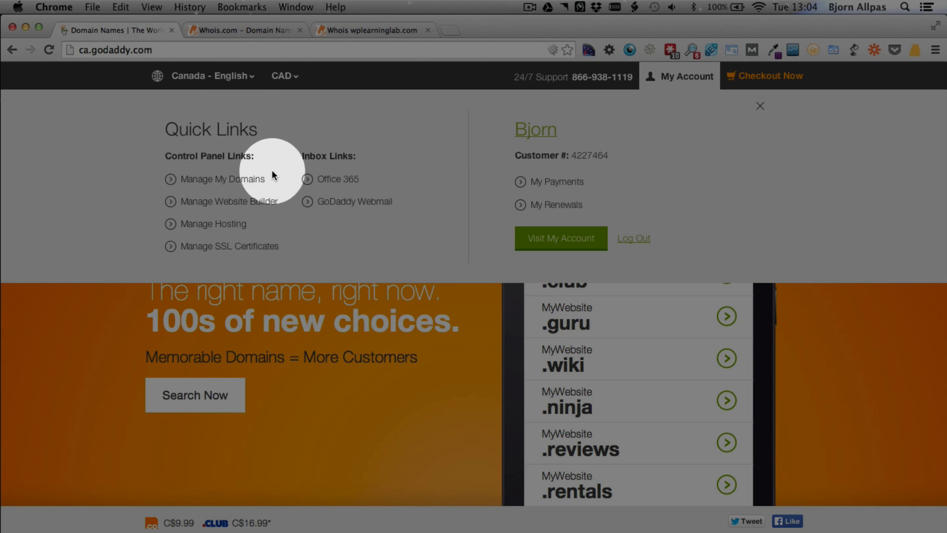
mouse_move(251, 186)
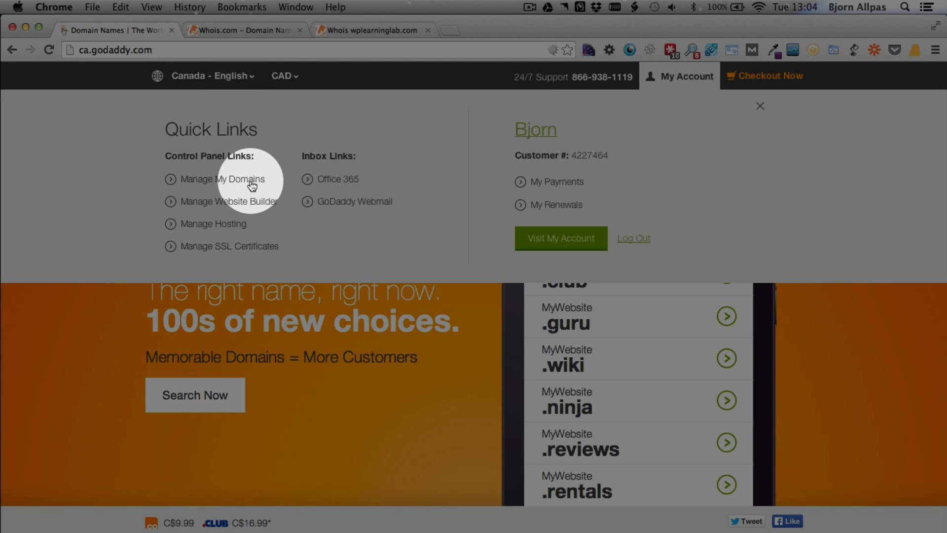
mouse_move(204, 183)
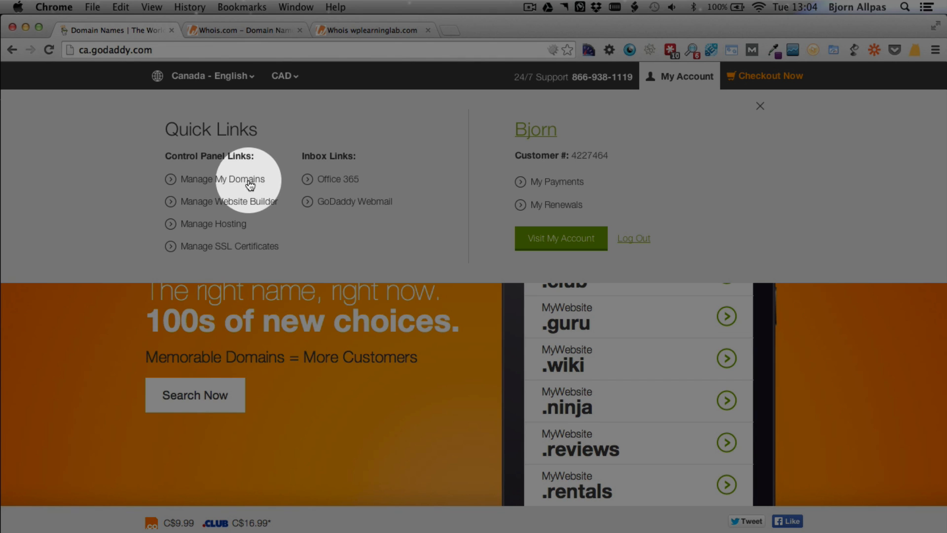
mouse_move(220, 181)
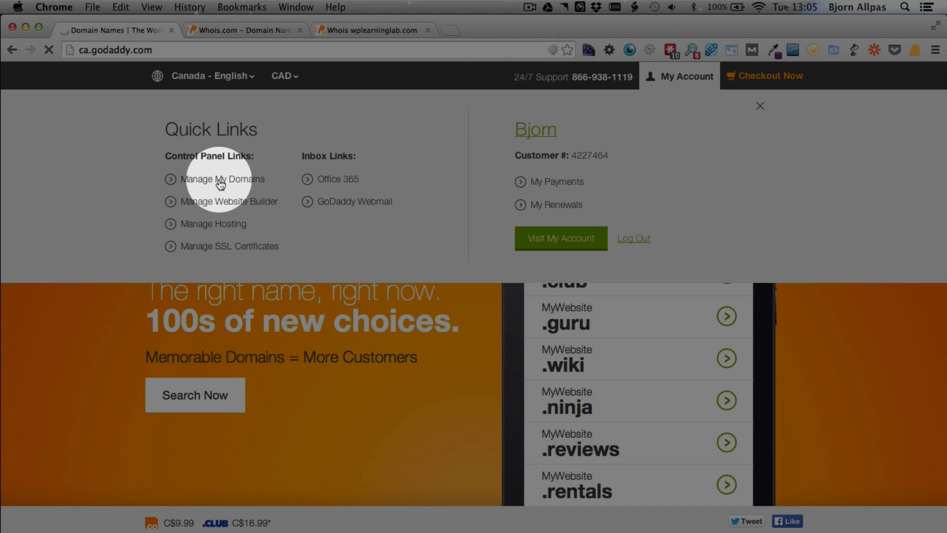
left_click(223, 178)
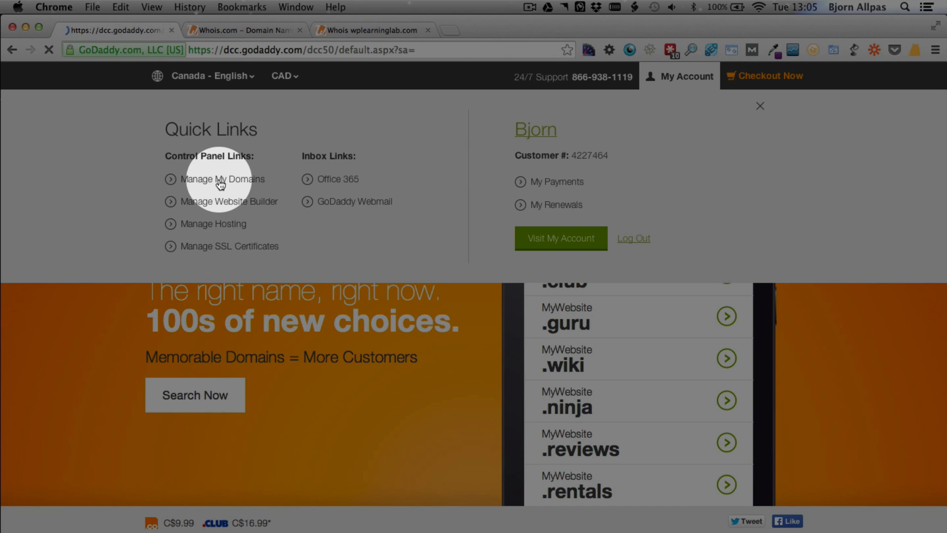
Step: Scroll the All Domains list of 82 domains with expiry dates and statuses
left_click(221, 178)
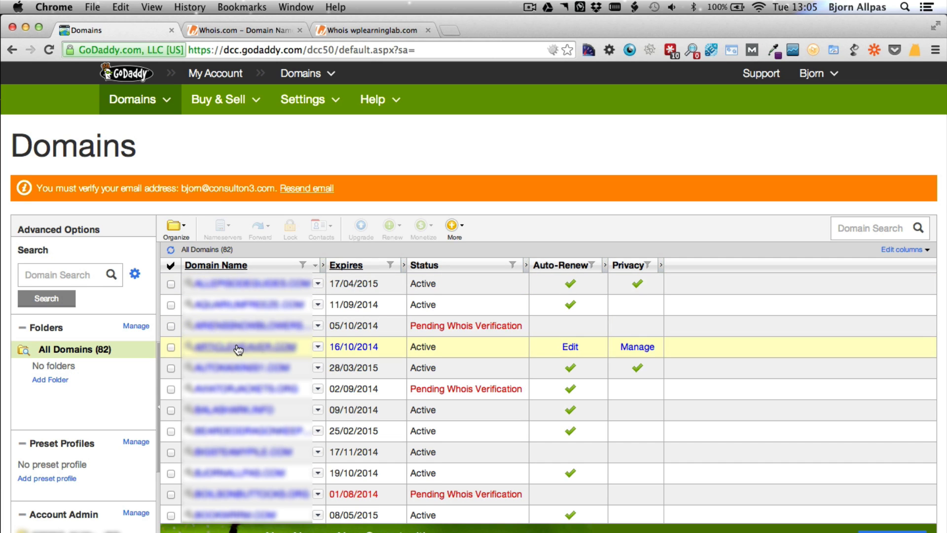
scroll("down", 3)
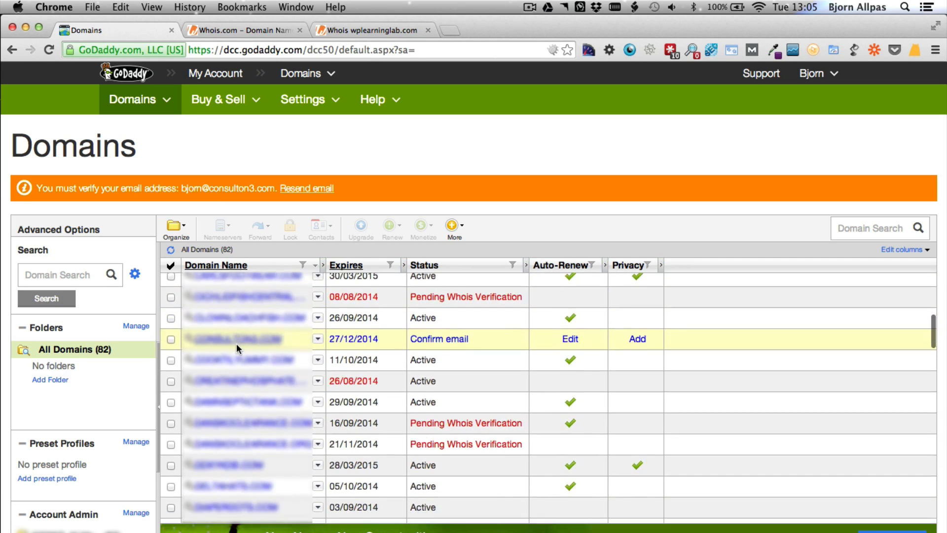
scroll("down", 3)
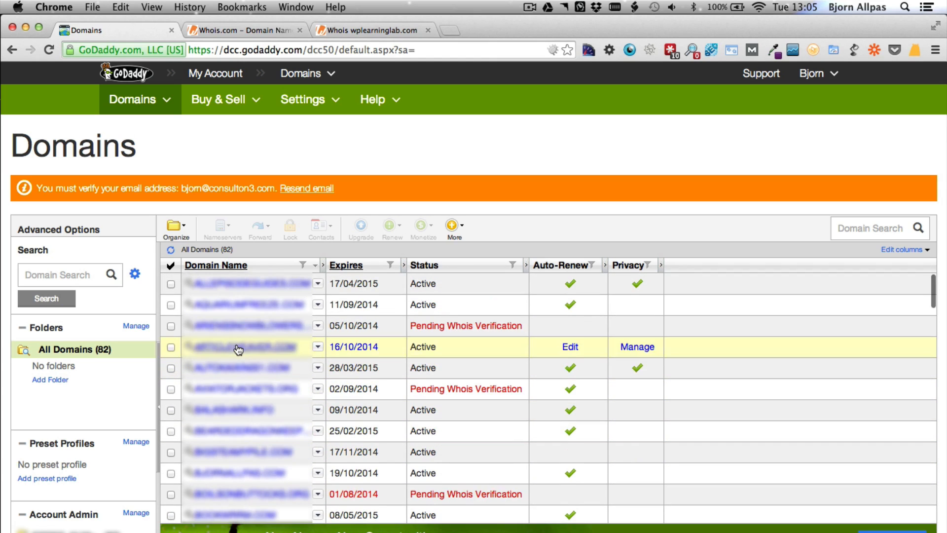
mouse_move(224, 422)
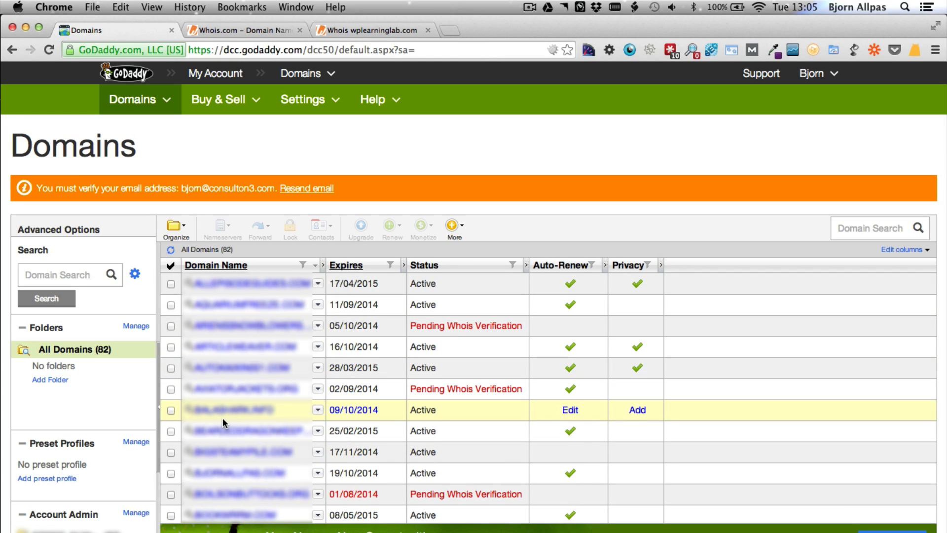